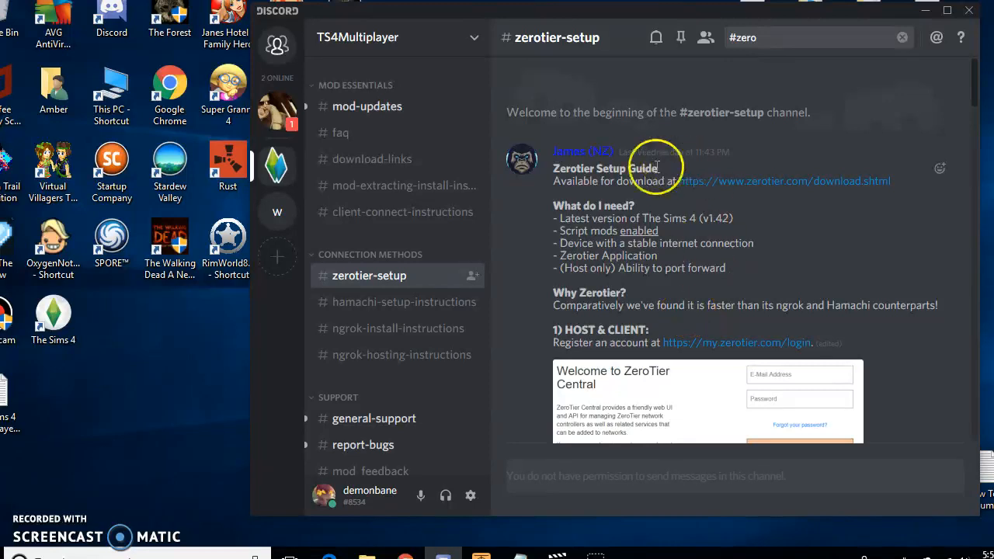
{"action": "mouse_move", "coordinate": [705, 457]}
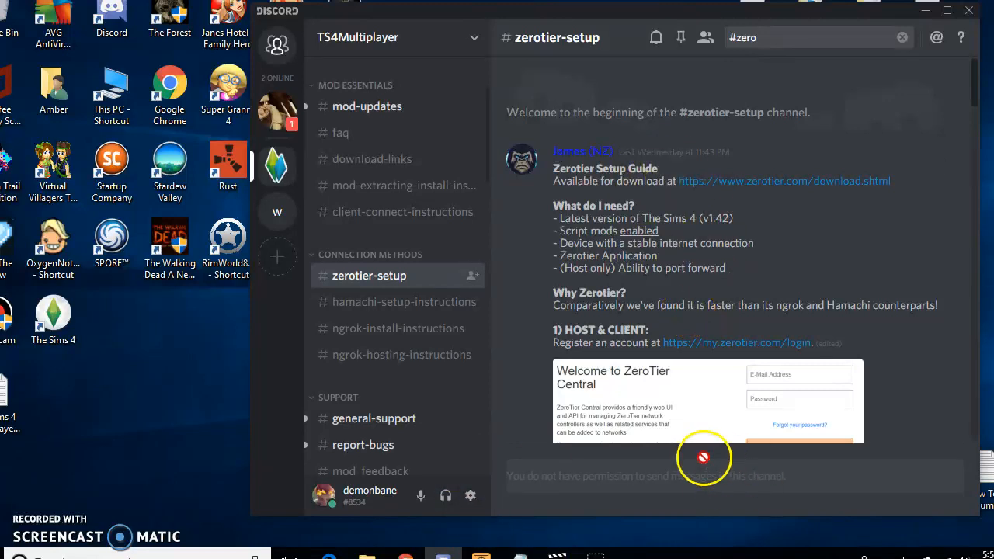
{"action": "mouse_move", "coordinate": [693, 267]}
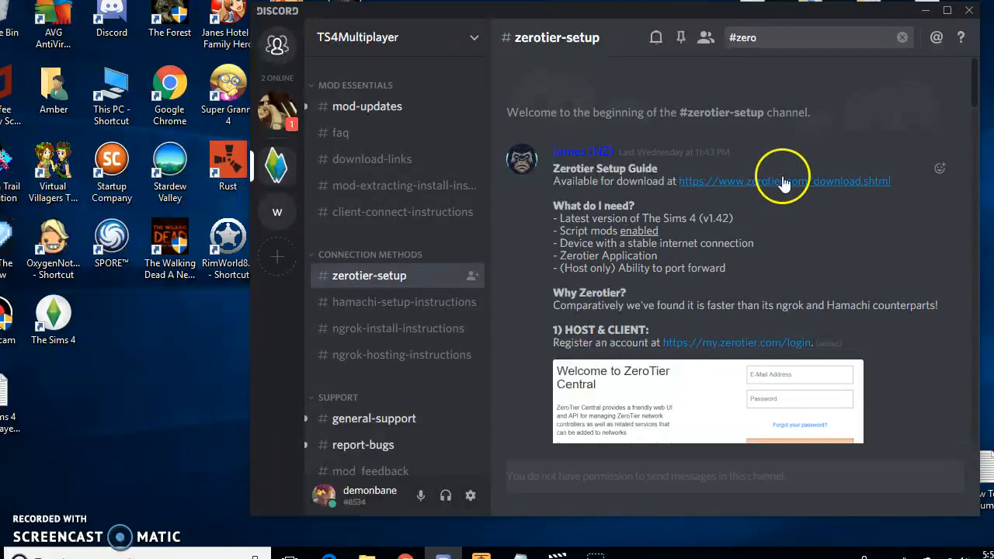
{"action": "mouse_move", "coordinate": [656, 37]}
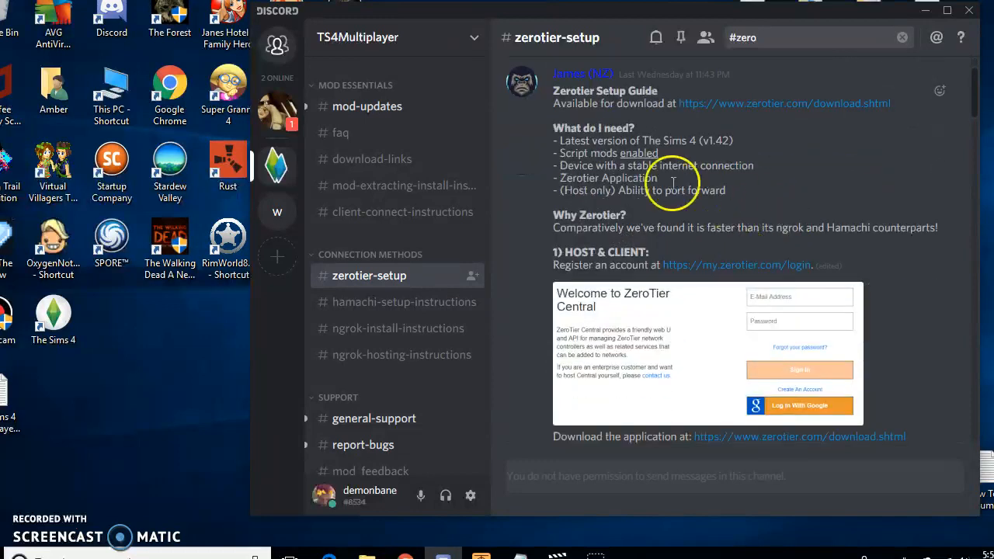
{"action": "mouse_move", "coordinate": [826, 401]}
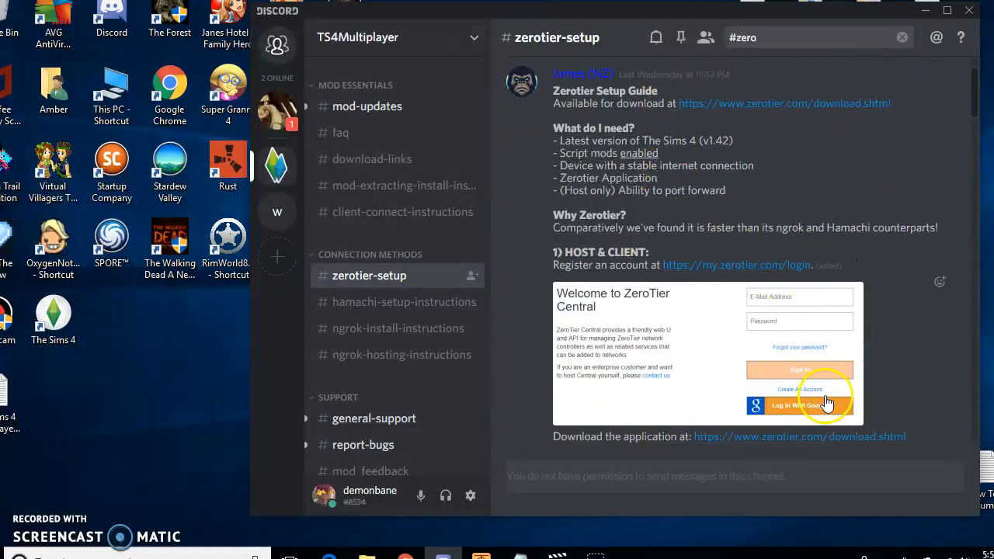
- Scroll the #zerotier-setup guide down to the installation wizard and application launch steps
{"action": "scroll", "scroll_direction": "down", "scroll_amount": 3}
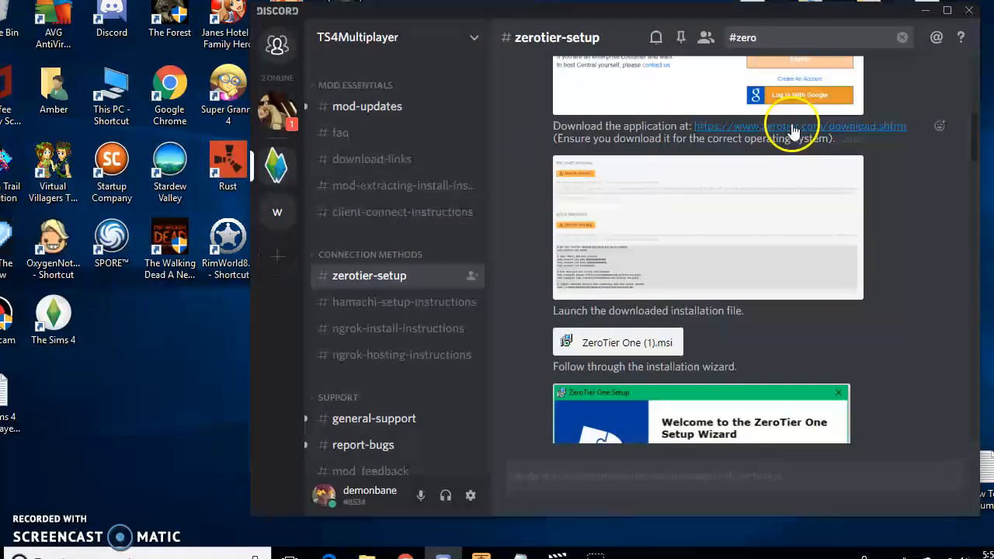
{"action": "scroll", "scroll_direction": "down", "scroll_amount": 3}
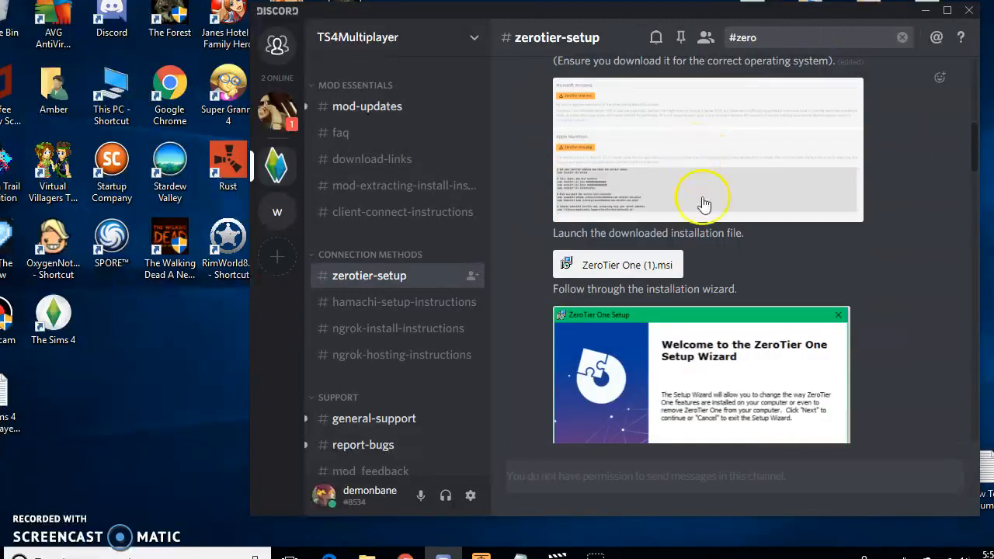
{"action": "scroll", "scroll_direction": "down", "scroll_amount": 3}
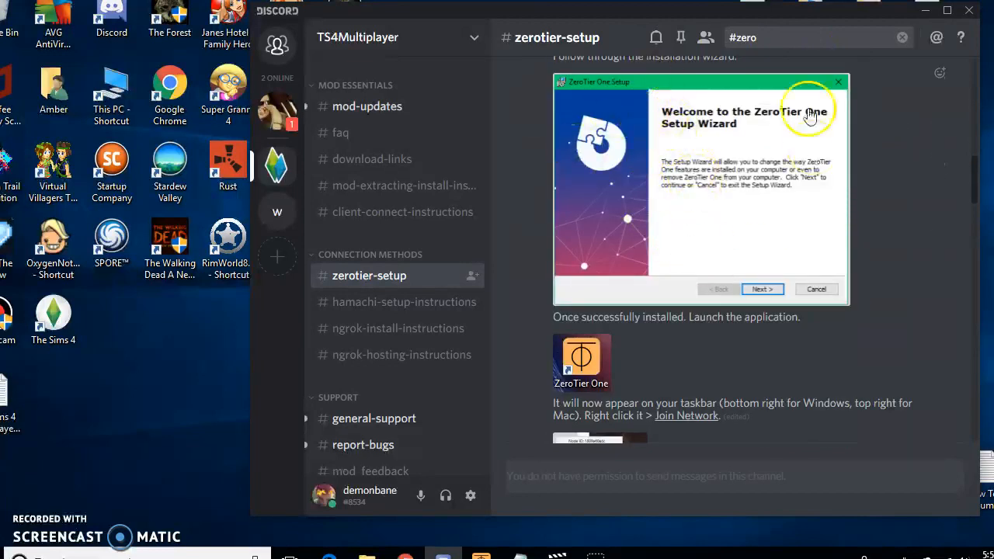
{"action": "scroll", "scroll_direction": "down", "scroll_amount": 3}
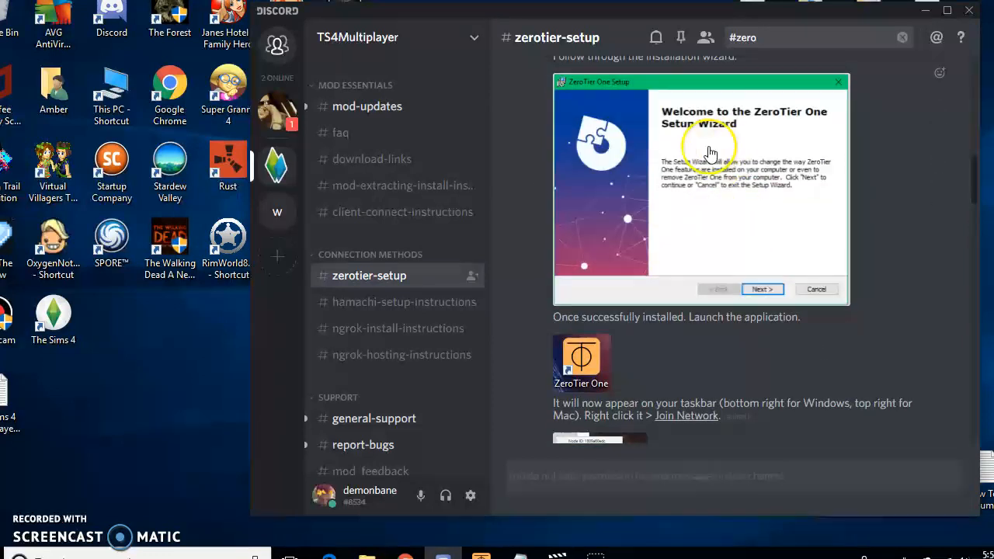
{"action": "mouse_move", "coordinate": [556, 312]}
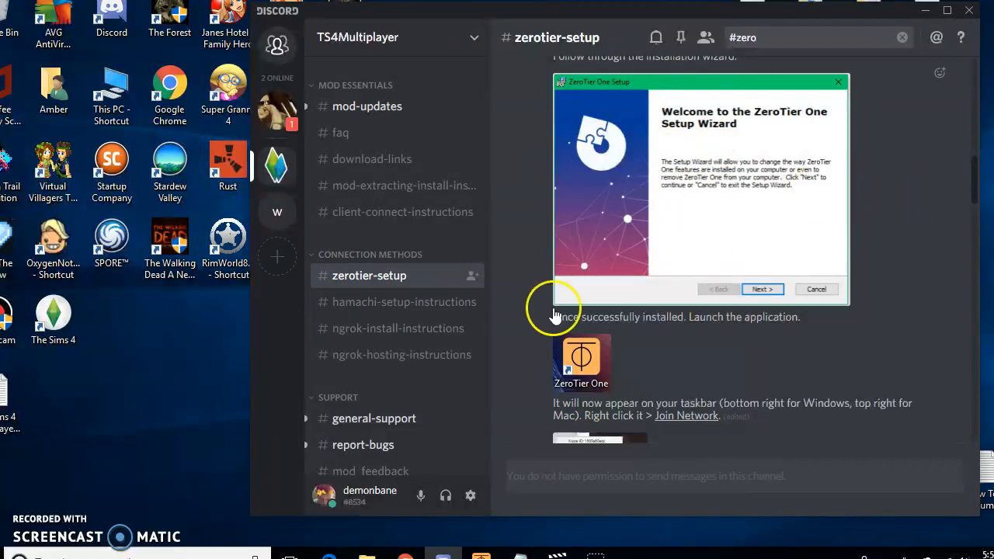
{"action": "mouse_move", "coordinate": [217, 380]}
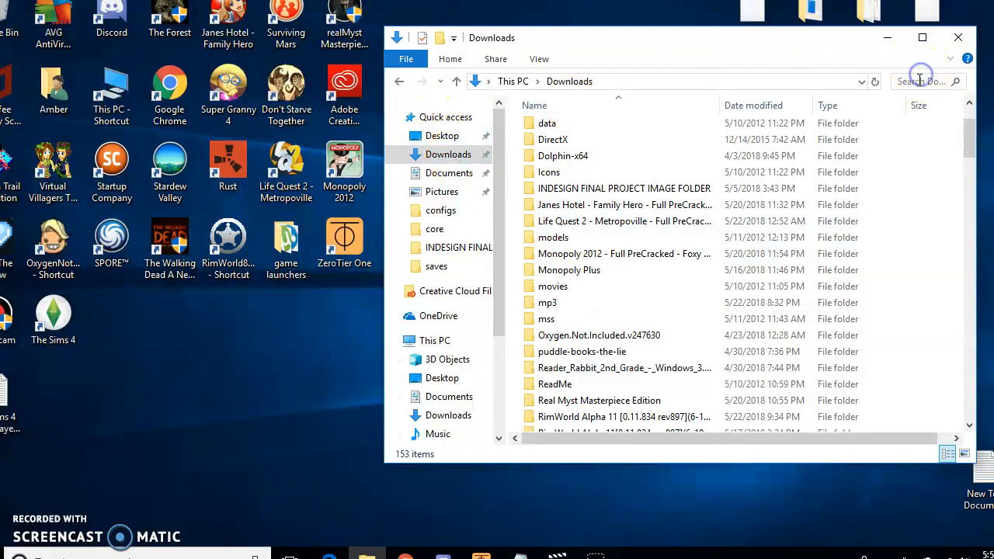
- Search Downloads and Documents for "zerotier" to locate the ZeroTier One installer, then minimize Explorer
{"action": "type", "text": "zerotier"}
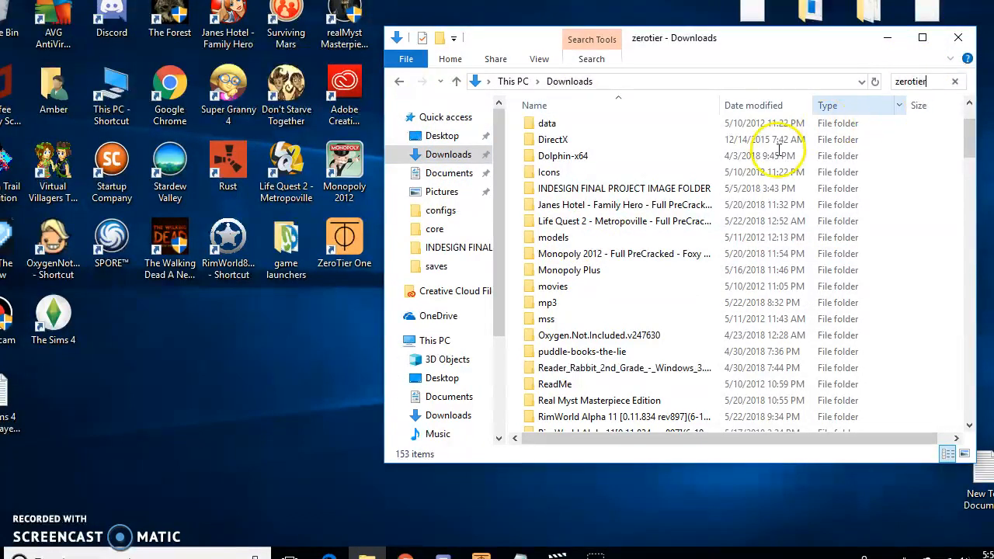
{"action": "key", "text": "Enter"}
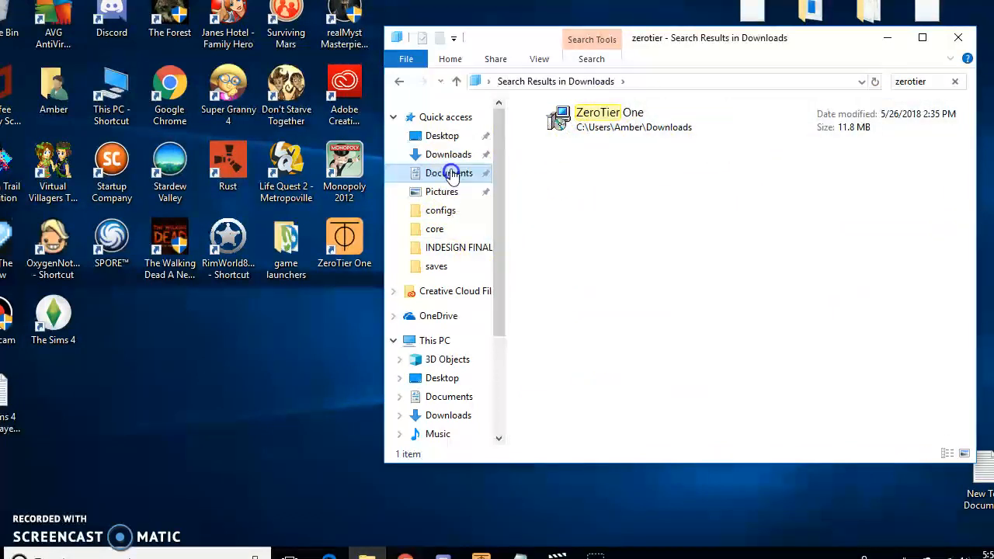
{"action": "left_click", "coordinate": [447, 172]}
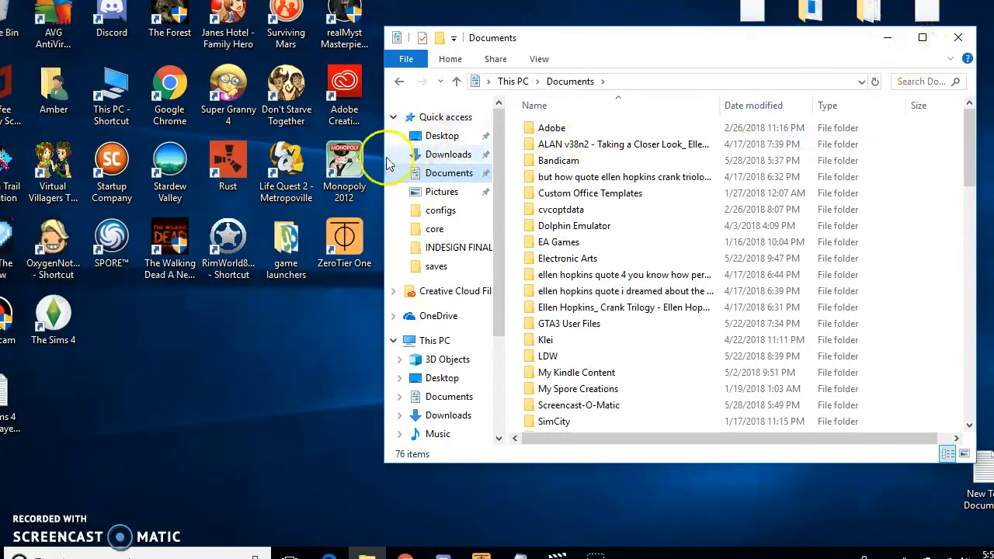
{"action": "type", "text": "zerotier"}
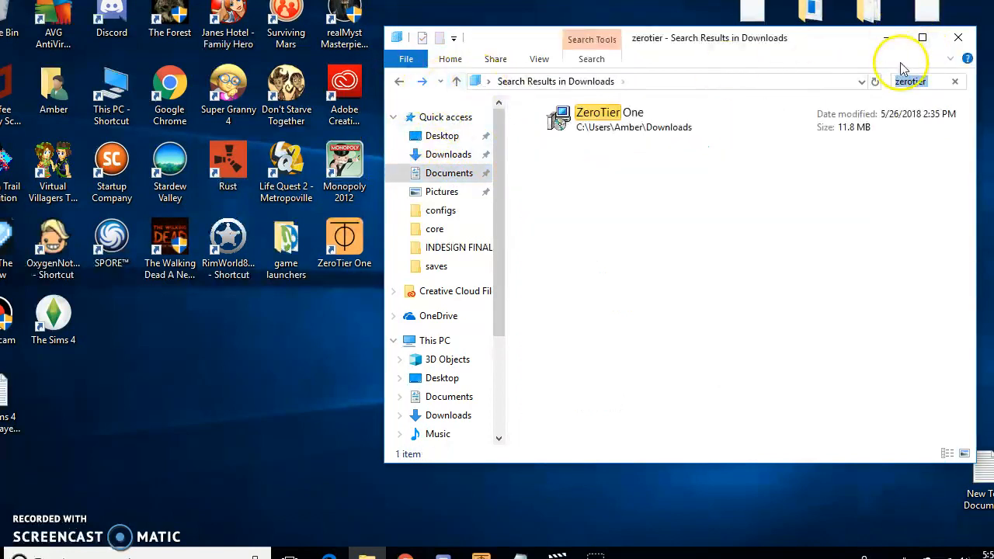
{"action": "left_click", "coordinate": [955, 37]}
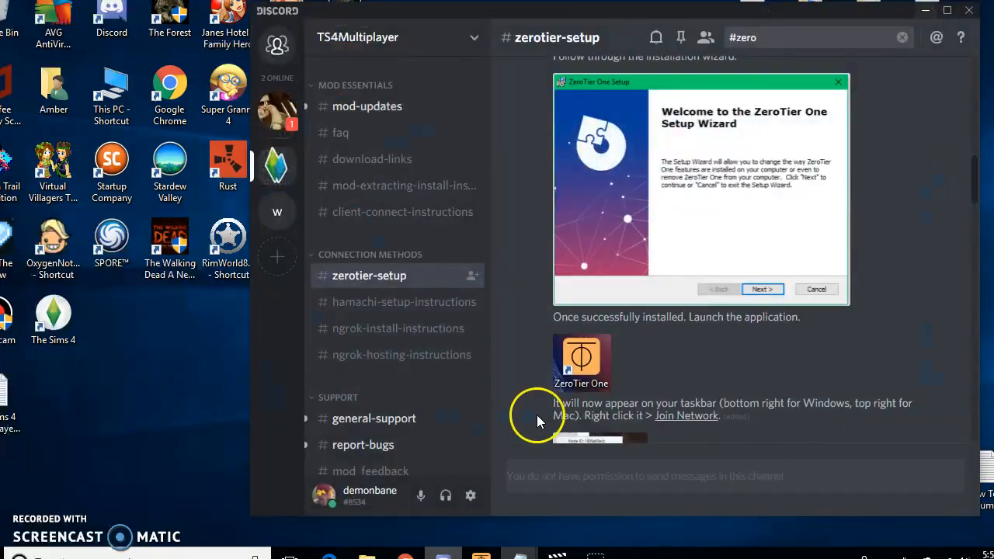
- Scroll the guide to the Join Network step and reveal the hidden tray icons including ZeroTier One
{"action": "scroll", "scroll_direction": "down", "scroll_amount": 3}
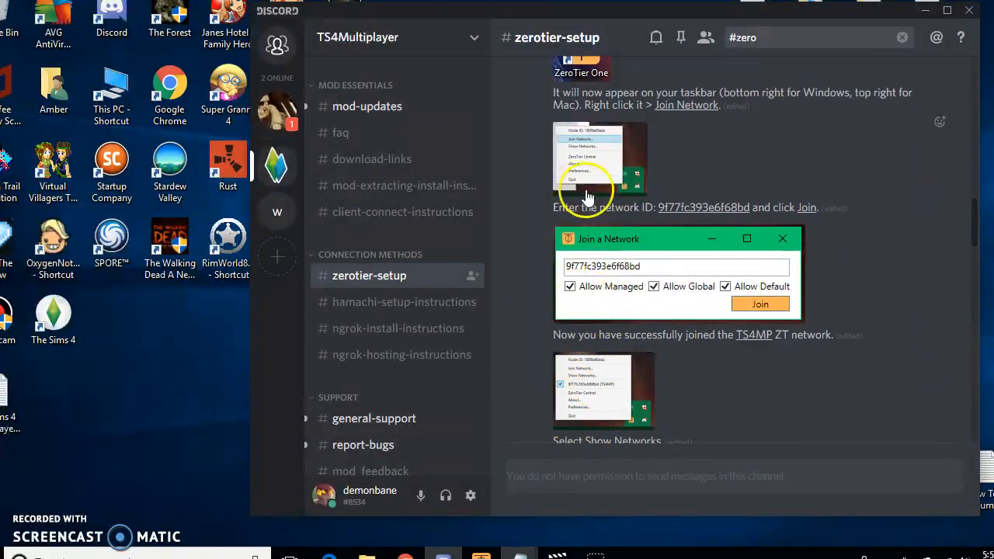
{"action": "mouse_move", "coordinate": [45, 497]}
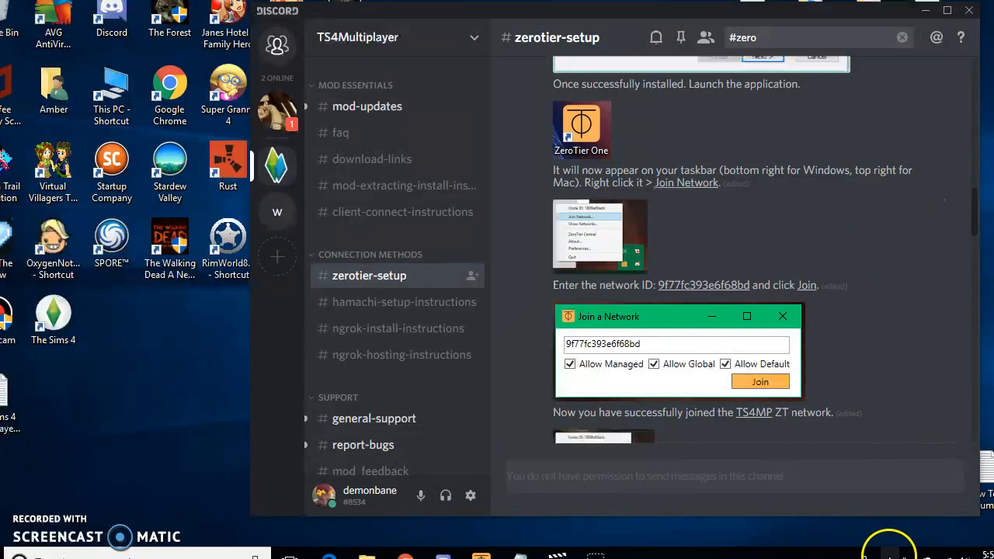
{"action": "left_click", "coordinate": [888, 547]}
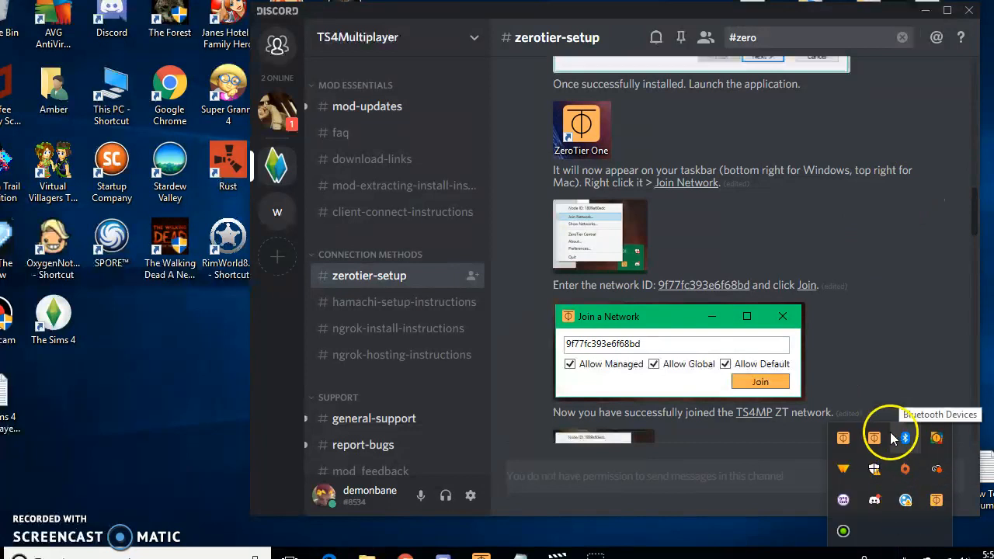
{"action": "mouse_move", "coordinate": [940, 536]}
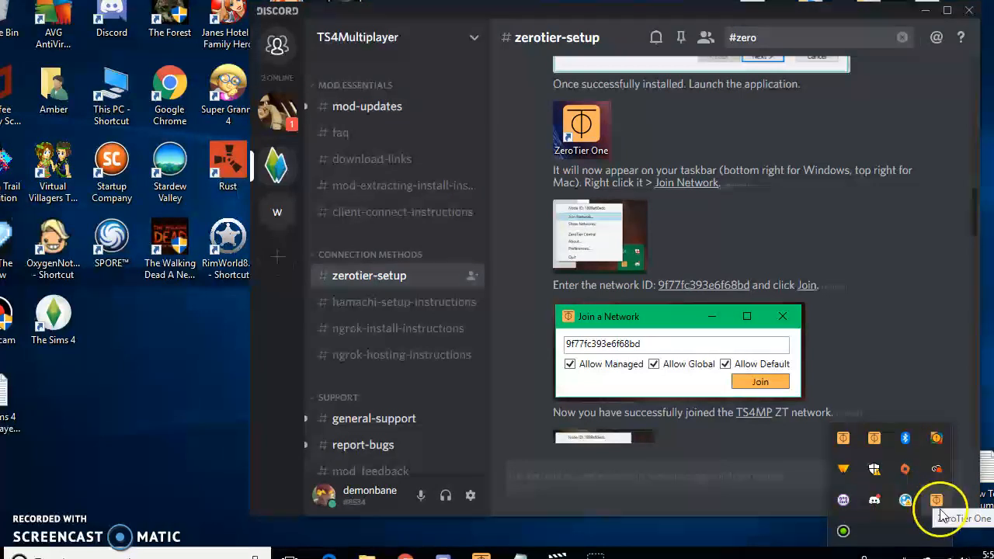
- From the ZeroTier tray menu start Join Network and select the network ID field for 9f77fc393e6f68bd
{"action": "right_click", "coordinate": [935, 499]}
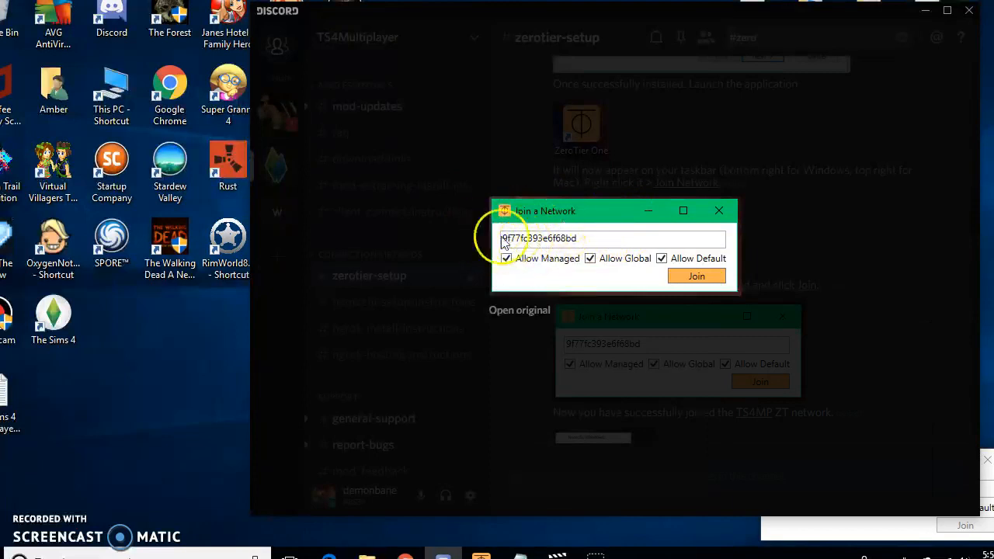
{"action": "left_click", "coordinate": [696, 277]}
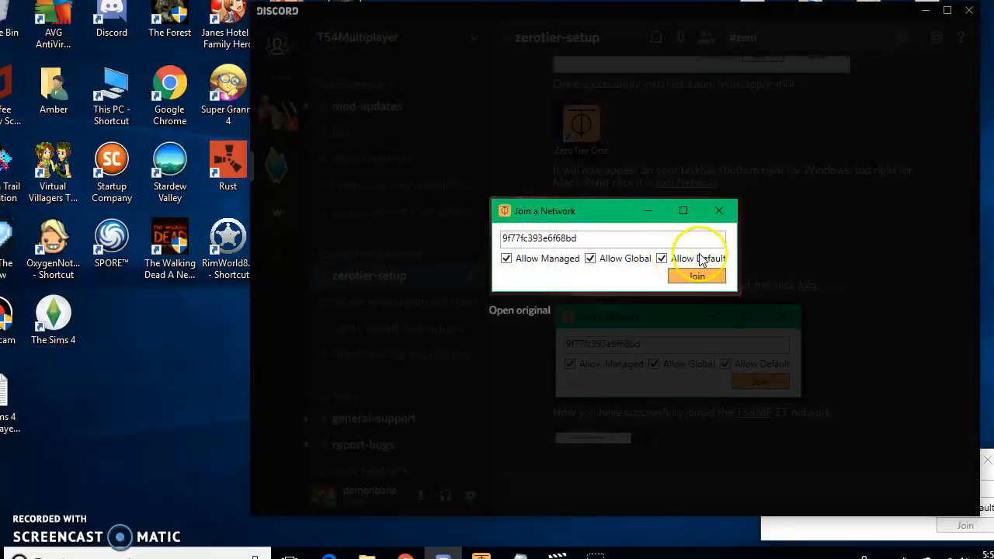
{"action": "mouse_move", "coordinate": [773, 254]}
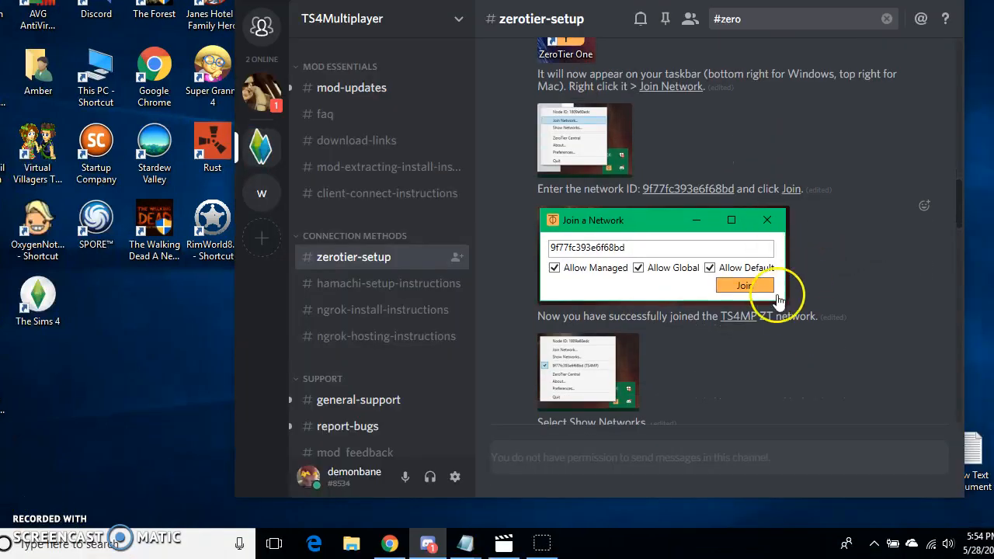
- Scroll to the Show Networks step and bring up the ZeroTier One tray menu listing the joined TS4MP network
{"action": "scroll", "scroll_direction": "down", "scroll_amount": 3}
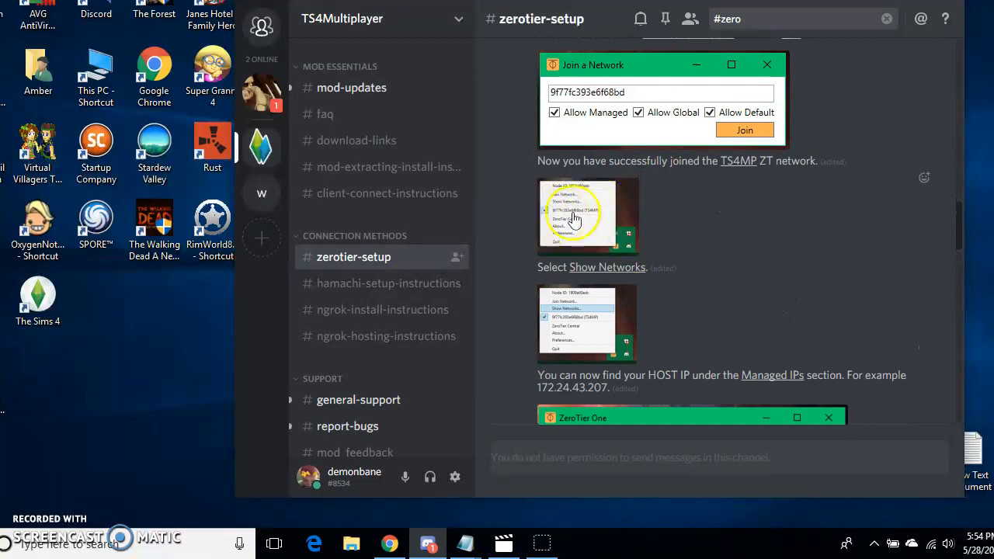
{"action": "mouse_move", "coordinate": [649, 178]}
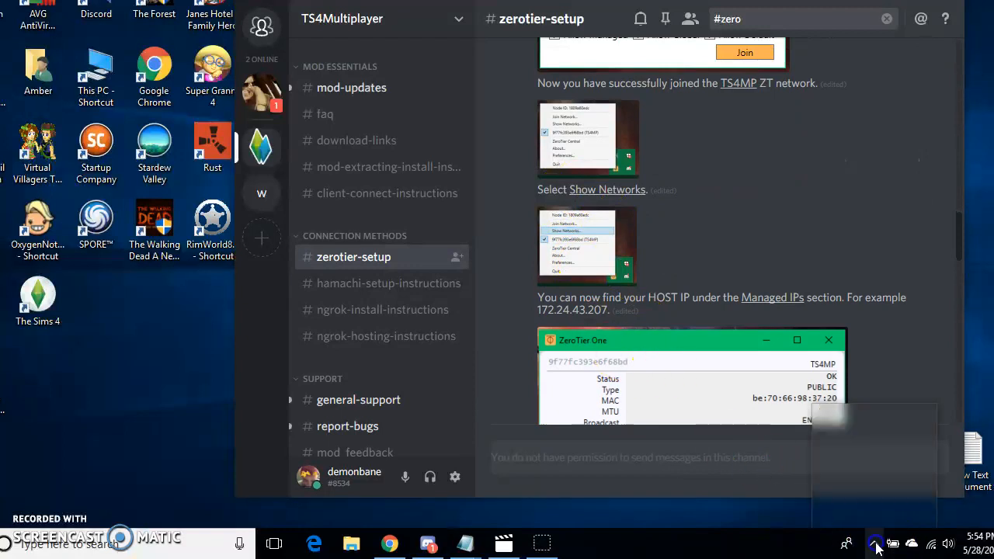
{"action": "left_click", "coordinate": [878, 544]}
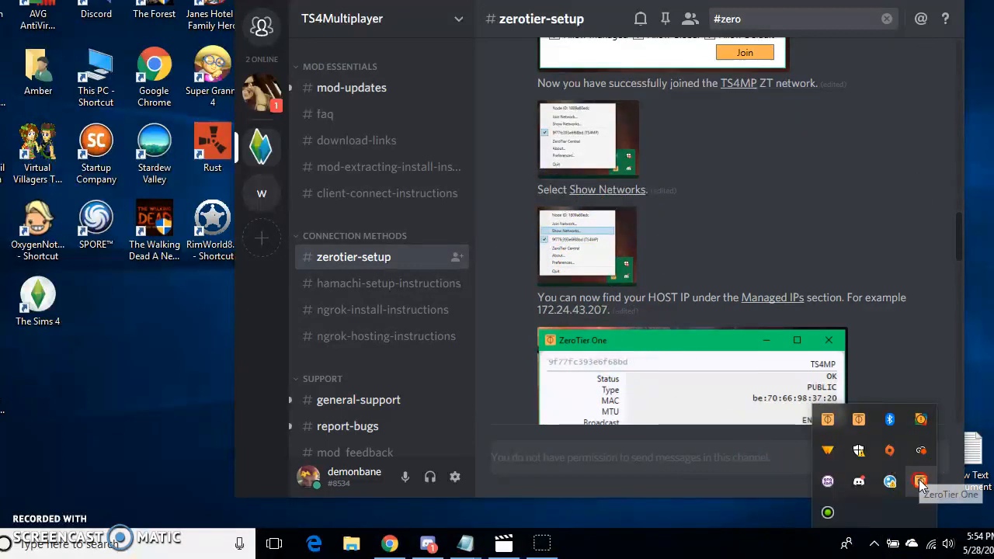
{"action": "left_click", "coordinate": [920, 482]}
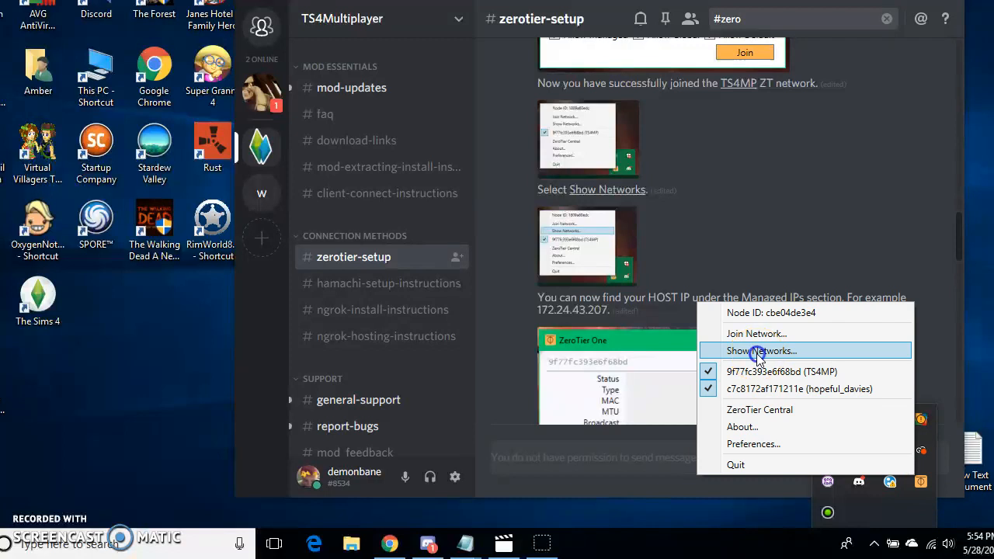
- View the TS4MP network details with managed IP 172.24.132.21/16, then minimize to the desktop
{"action": "left_click", "coordinate": [758, 351]}
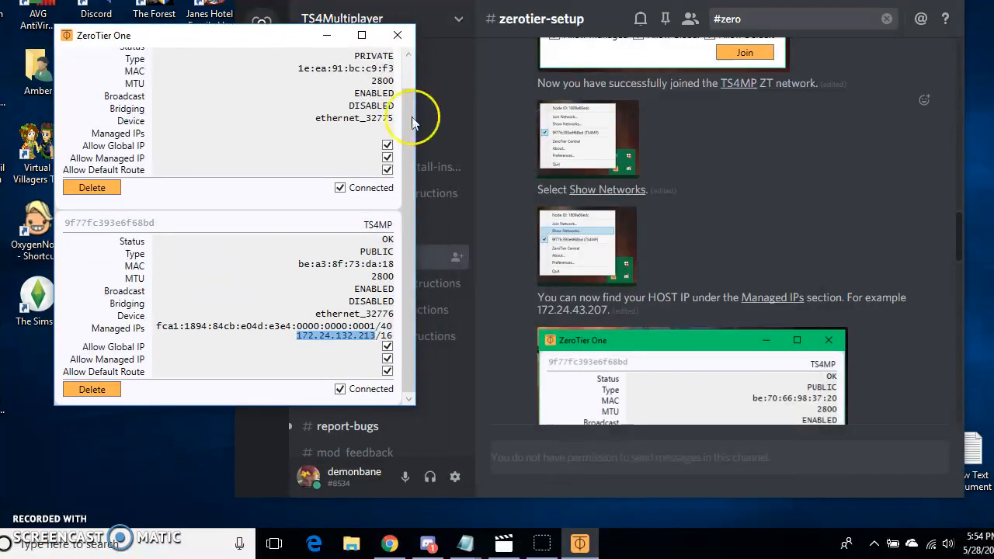
{"action": "mouse_move", "coordinate": [580, 287]}
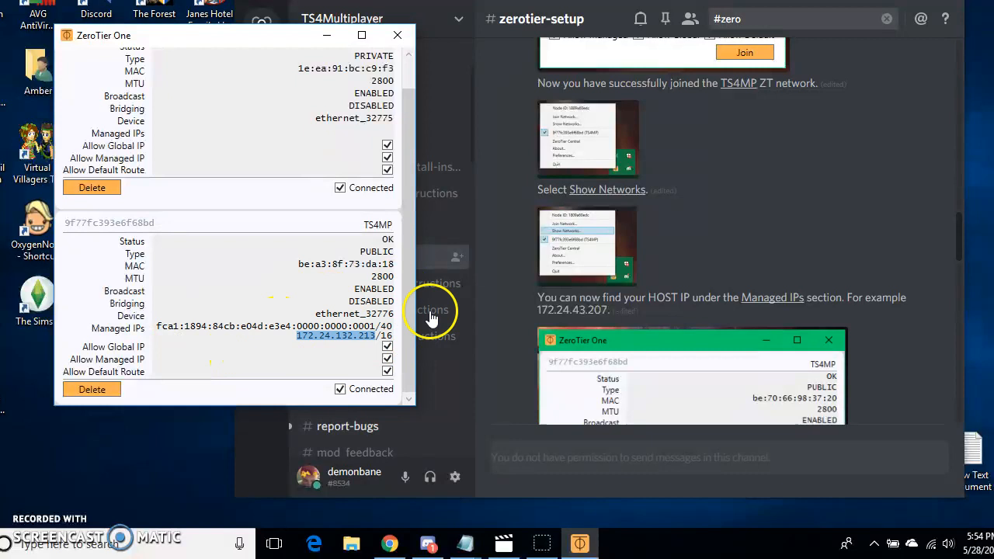
{"action": "mouse_move", "coordinate": [705, 292]}
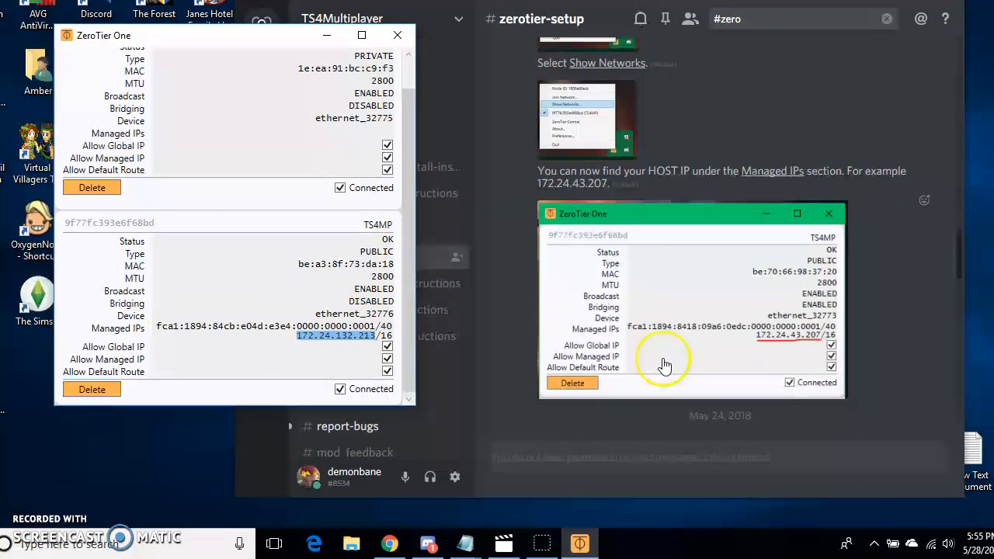
{"action": "scroll", "scroll_direction": "down", "scroll_amount": 3}
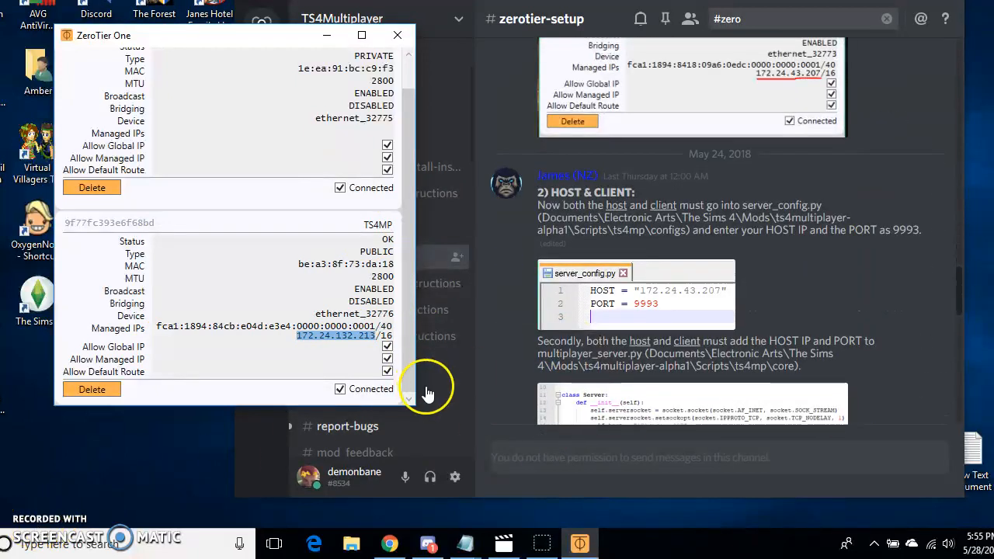
{"action": "left_click", "coordinate": [397, 34]}
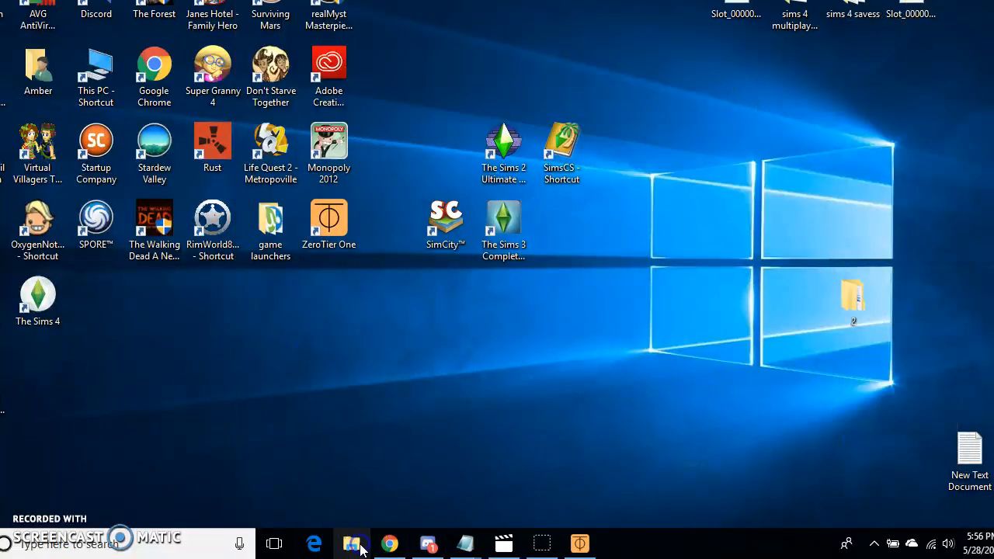
- Navigate File Explorer to Documents > Electronic Arts > The Sims 4 > Mods
{"action": "left_click", "coordinate": [351, 544]}
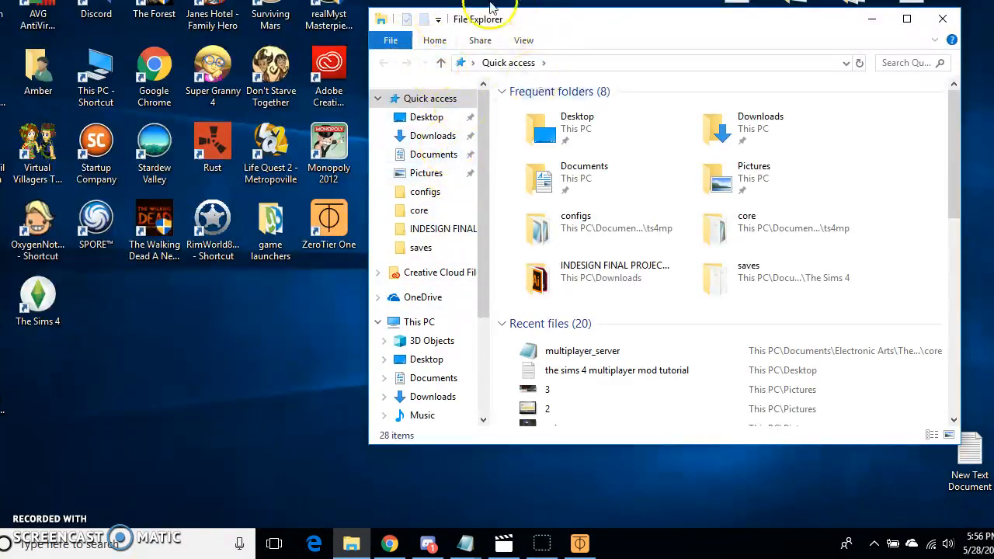
{"action": "mouse_move", "coordinate": [438, 154]}
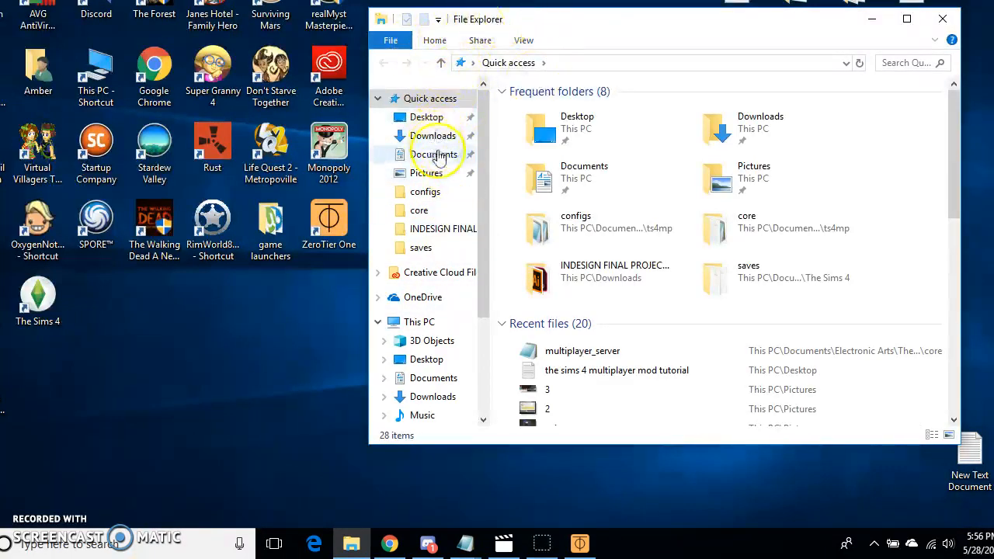
{"action": "left_click", "coordinate": [432, 153]}
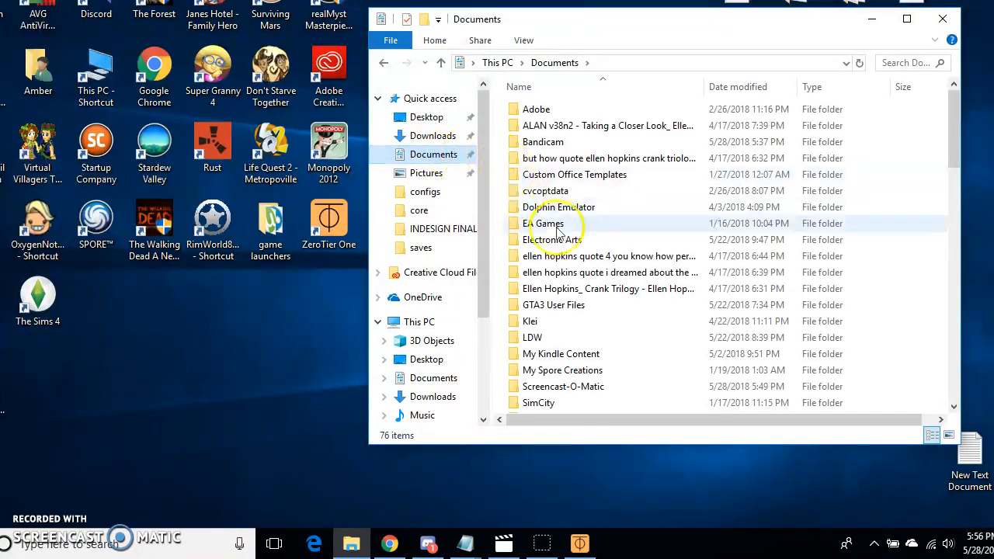
{"action": "double_click", "coordinate": [552, 239]}
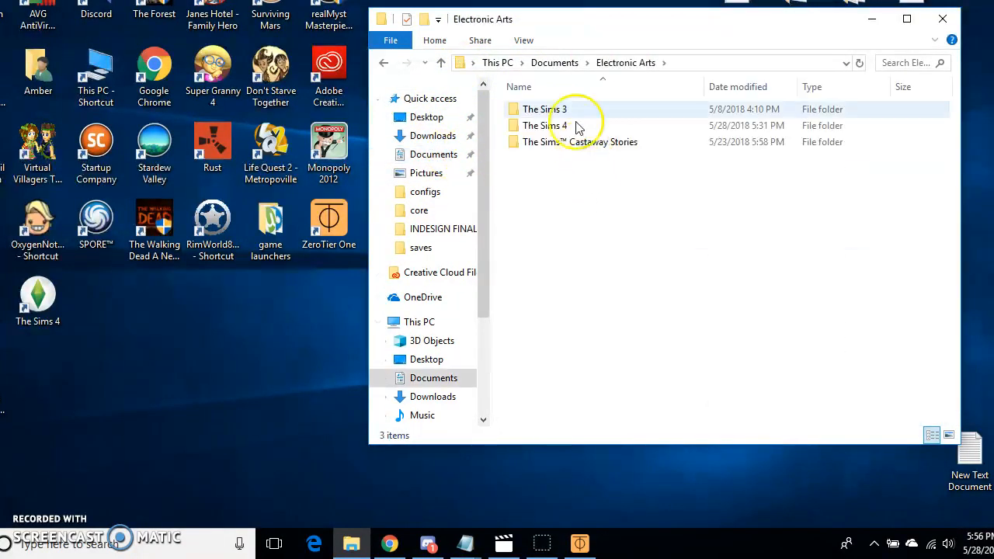
{"action": "double_click", "coordinate": [547, 124]}
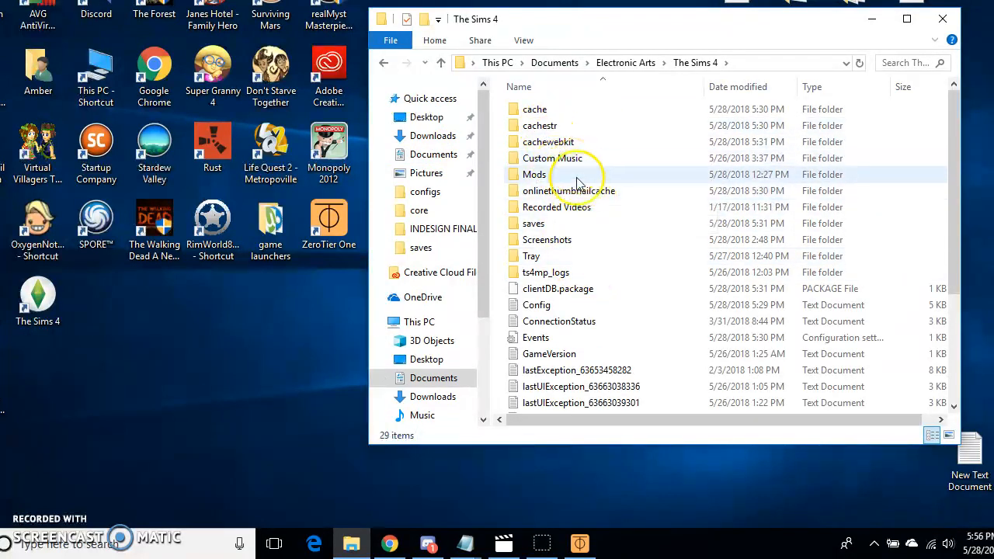
{"action": "double_click", "coordinate": [534, 174]}
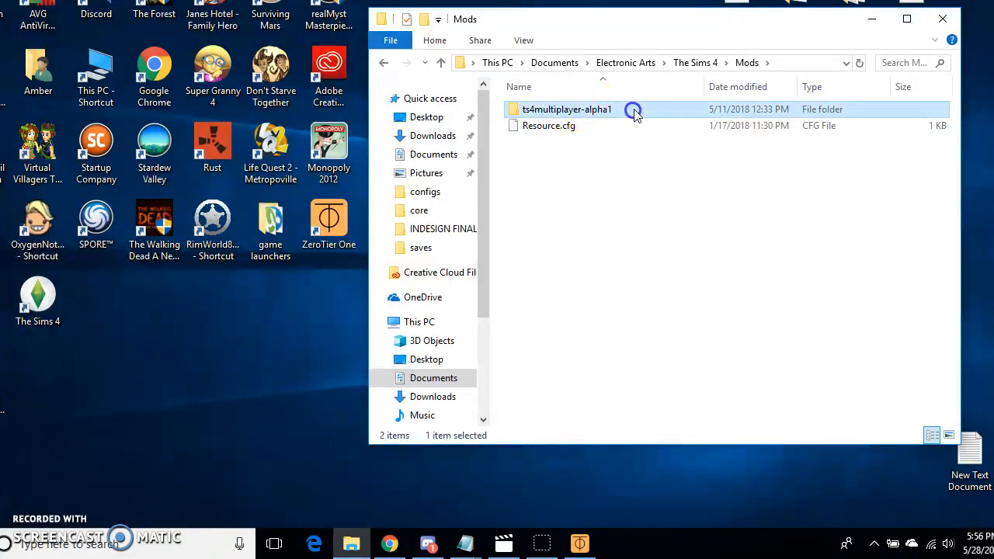
- Go into ts4multiplayer-alpha1 > Scripts > ts4mp and select the configs folder
{"action": "double_click", "coordinate": [568, 109]}
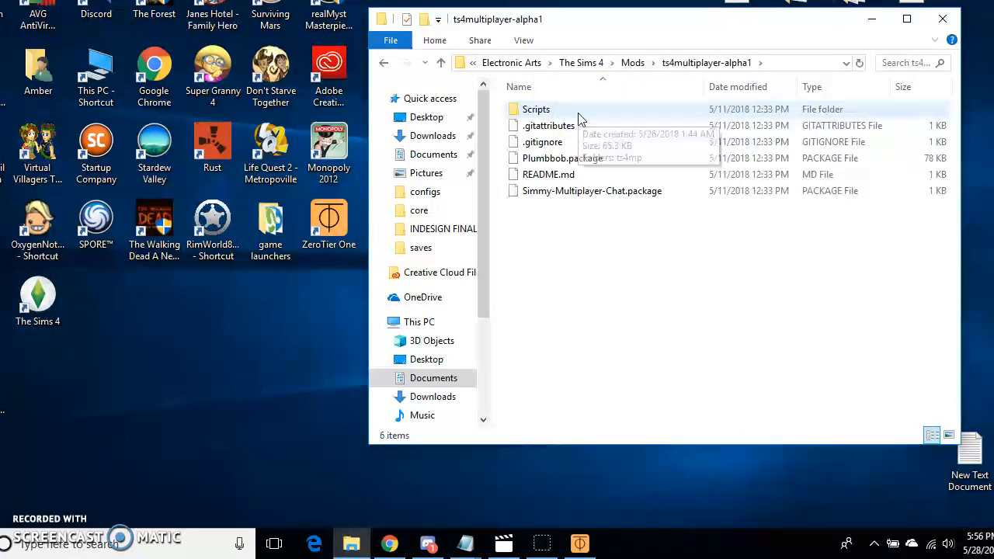
{"action": "double_click", "coordinate": [534, 108]}
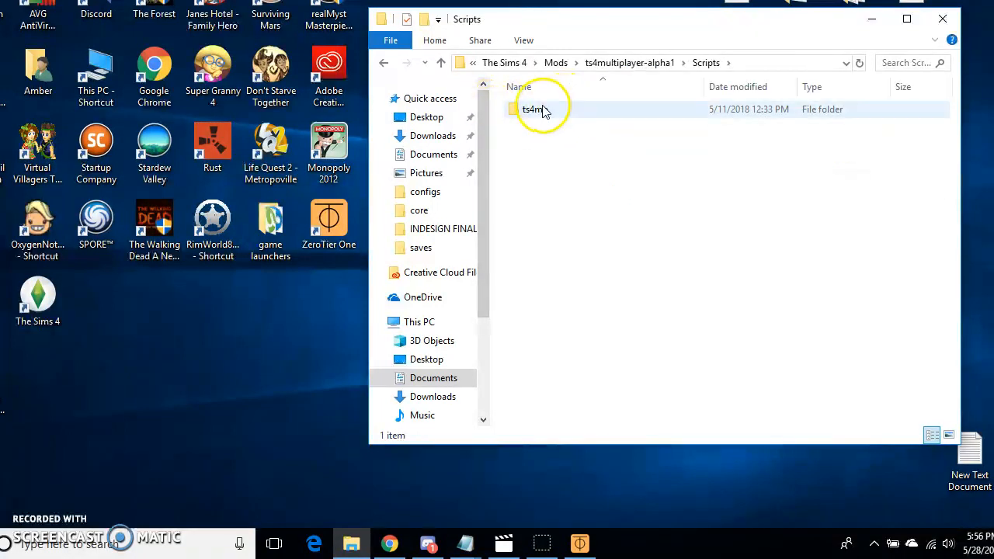
{"action": "double_click", "coordinate": [531, 109]}
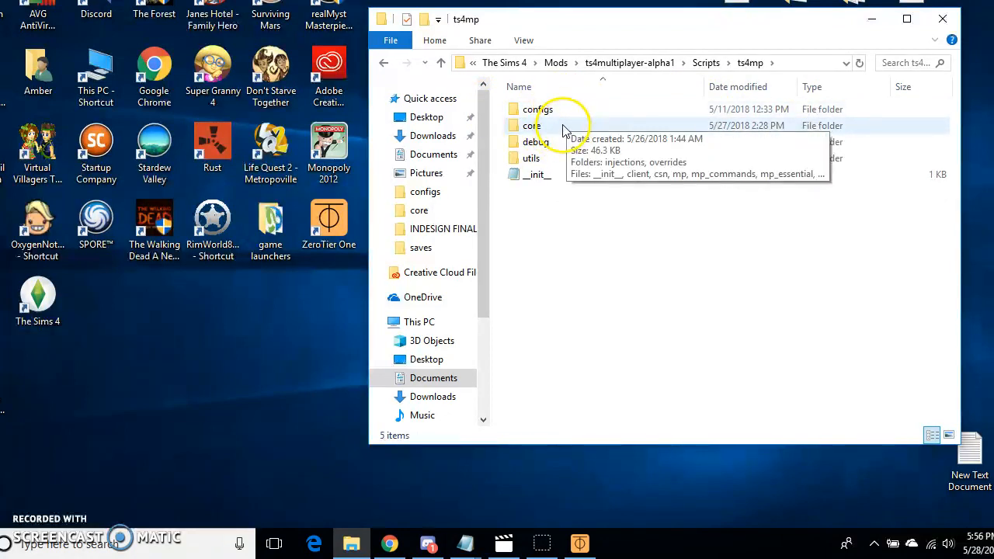
{"action": "mouse_move", "coordinate": [609, 118]}
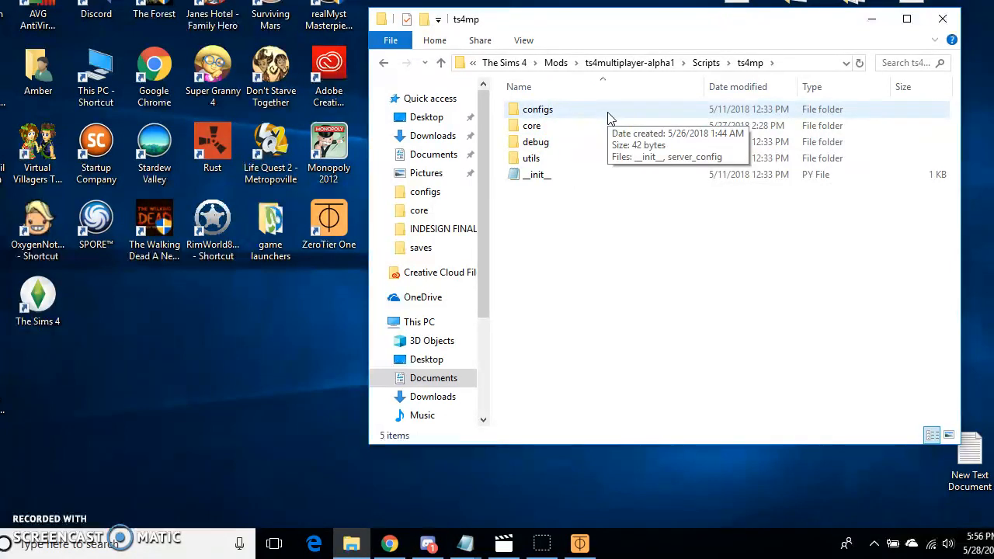
{"action": "mouse_move", "coordinate": [578, 138]}
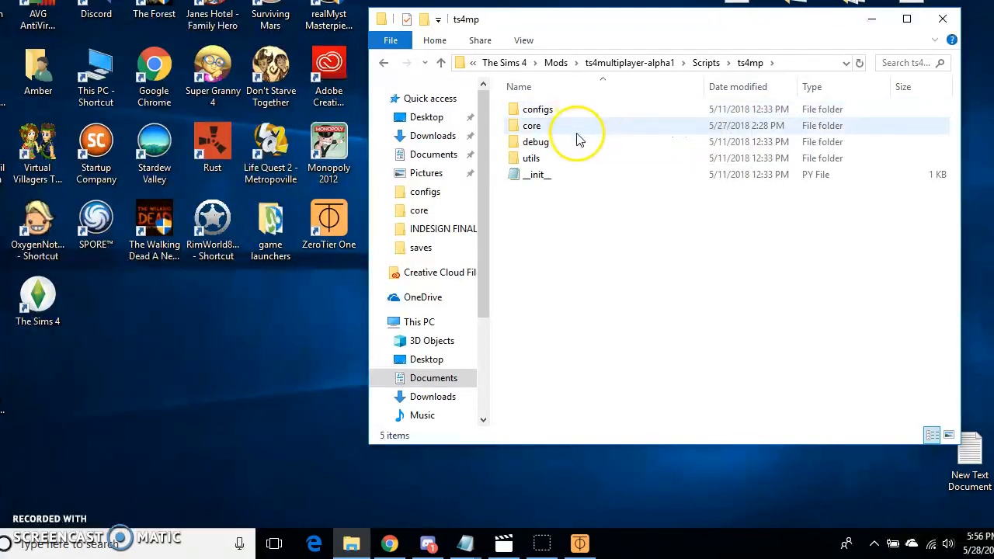
{"action": "mouse_move", "coordinate": [670, 124]}
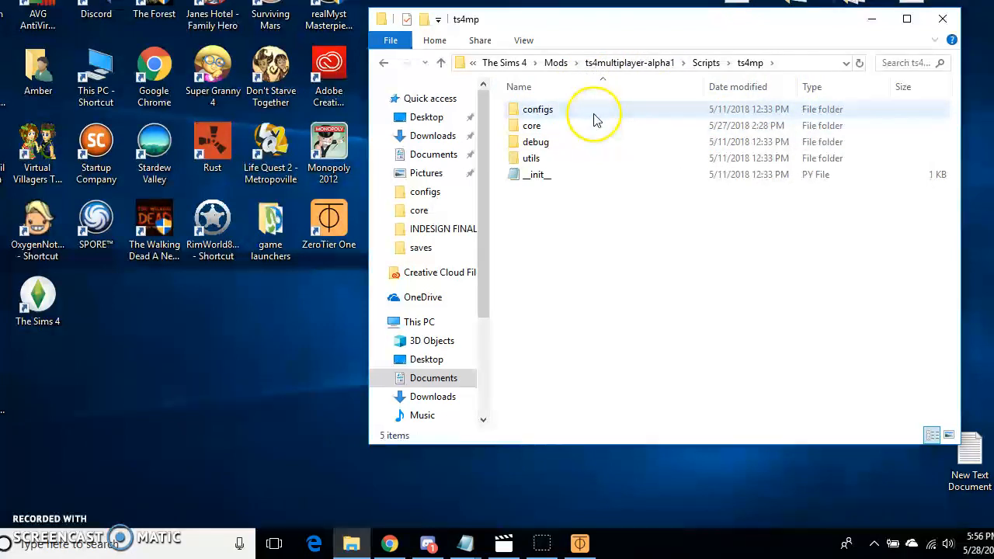
{"action": "double_click", "coordinate": [537, 109]}
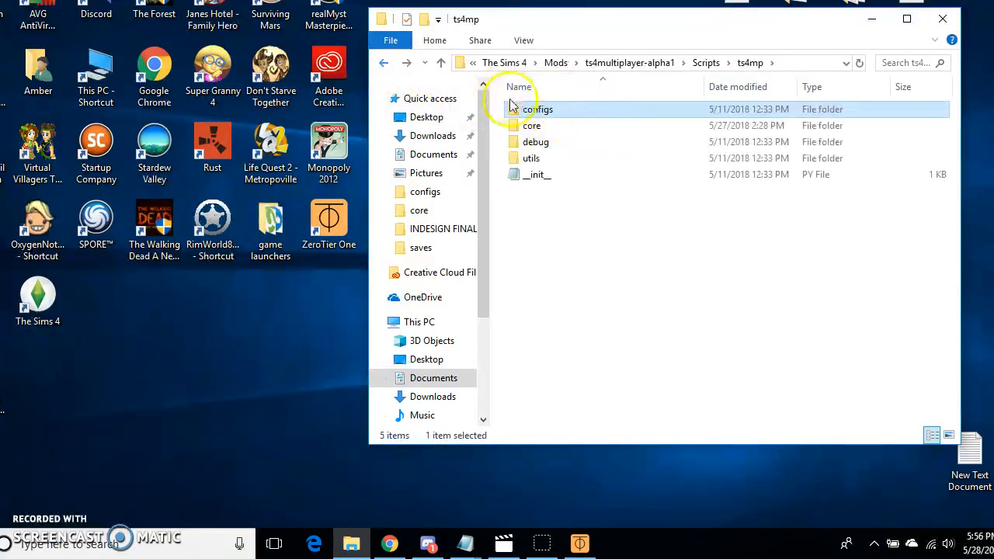
- Open server_config from the configs folder in Notepad, showing HOST 172.24.95.84 and port 9993
{"action": "double_click", "coordinate": [538, 108]}
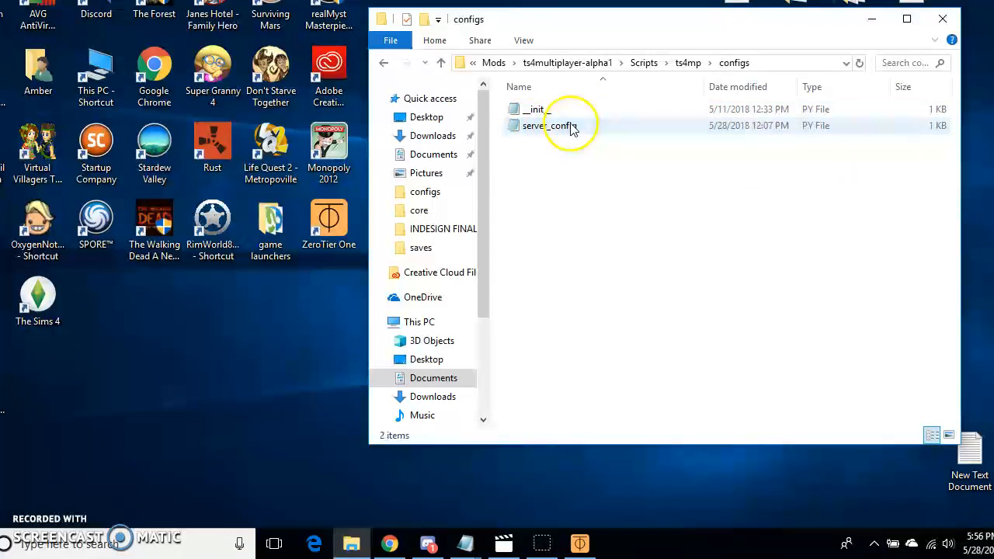
{"action": "right_click", "coordinate": [556, 124]}
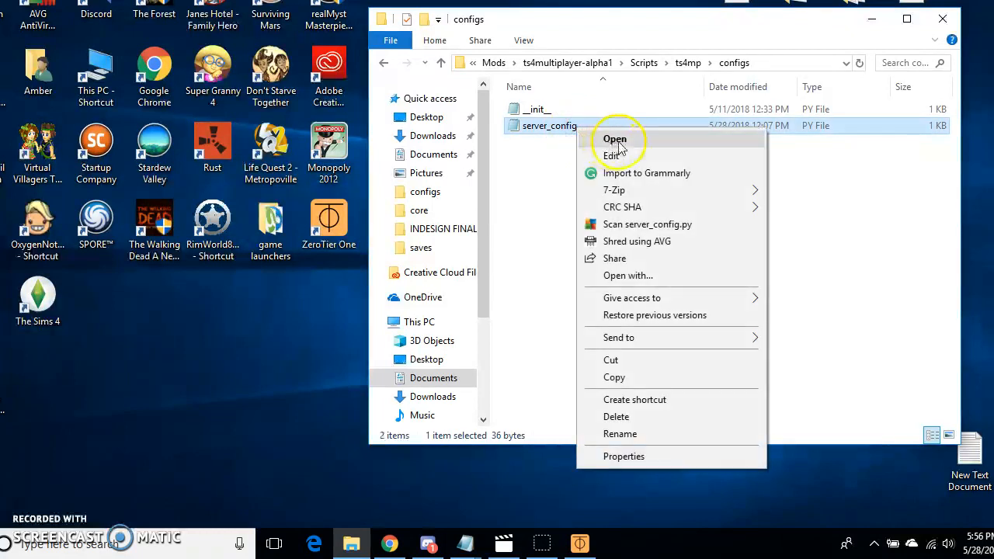
{"action": "left_click", "coordinate": [613, 139]}
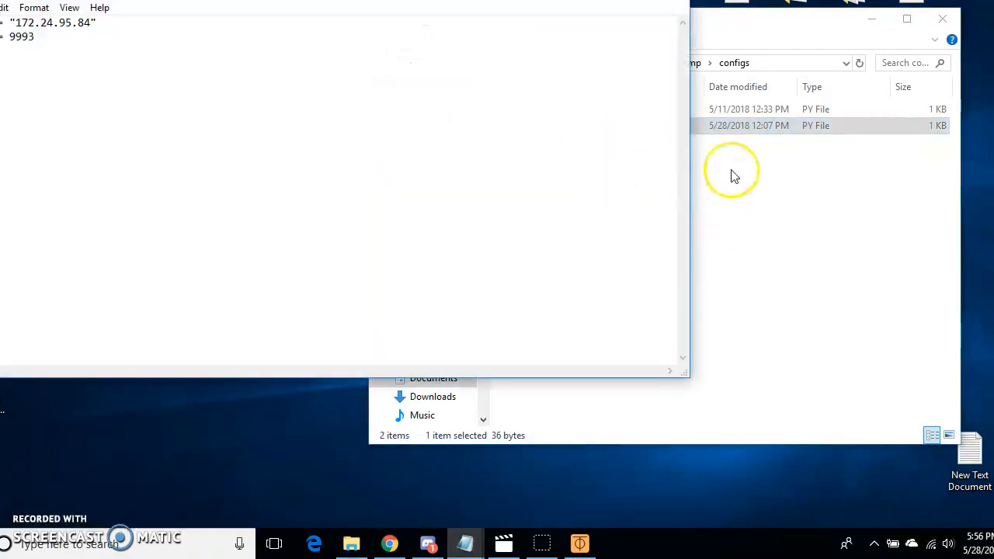
{"action": "mouse_move", "coordinate": [779, 149]}
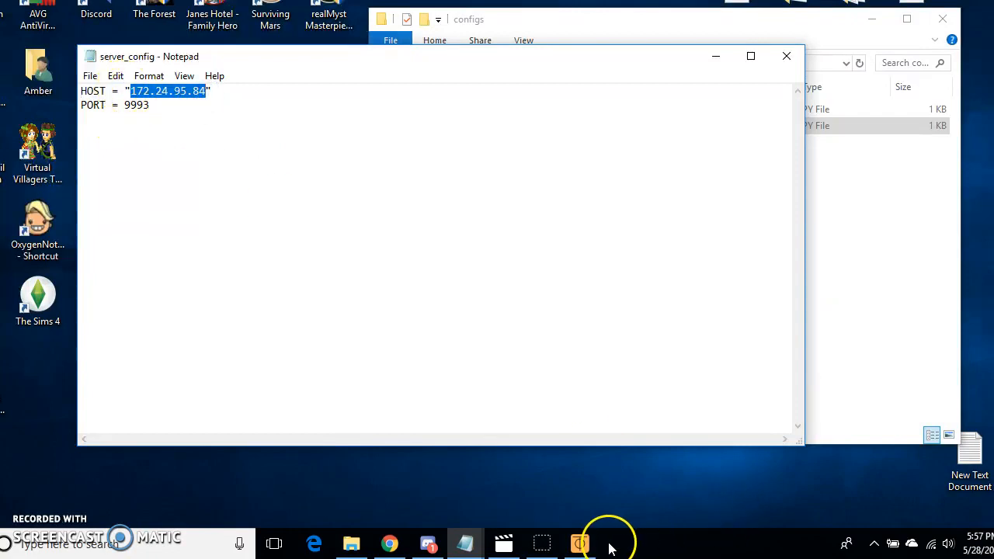
- Bring the ZeroTier TS4MP network details up beside Notepad to compare the managed IP with HOST
{"action": "left_click", "coordinate": [579, 543]}
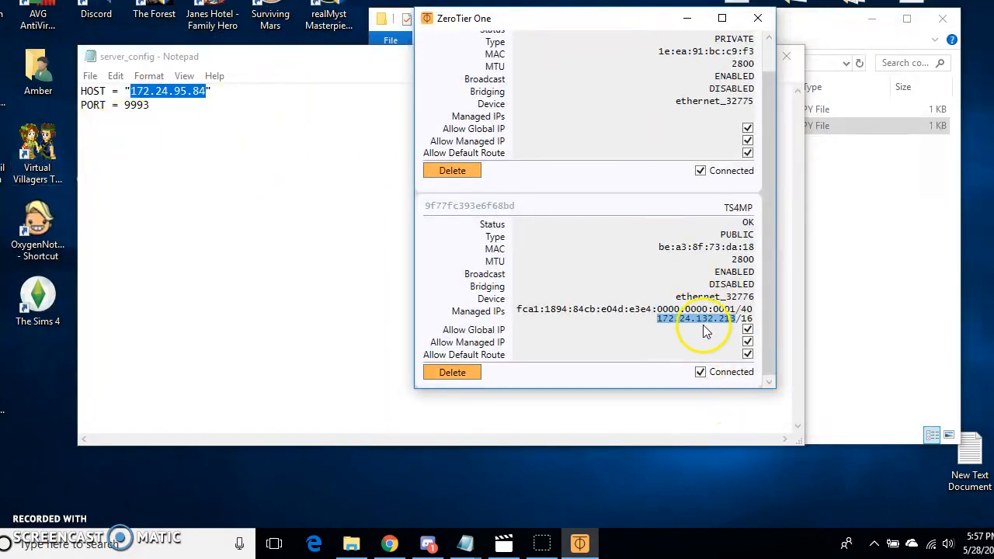
{"action": "mouse_move", "coordinate": [675, 345]}
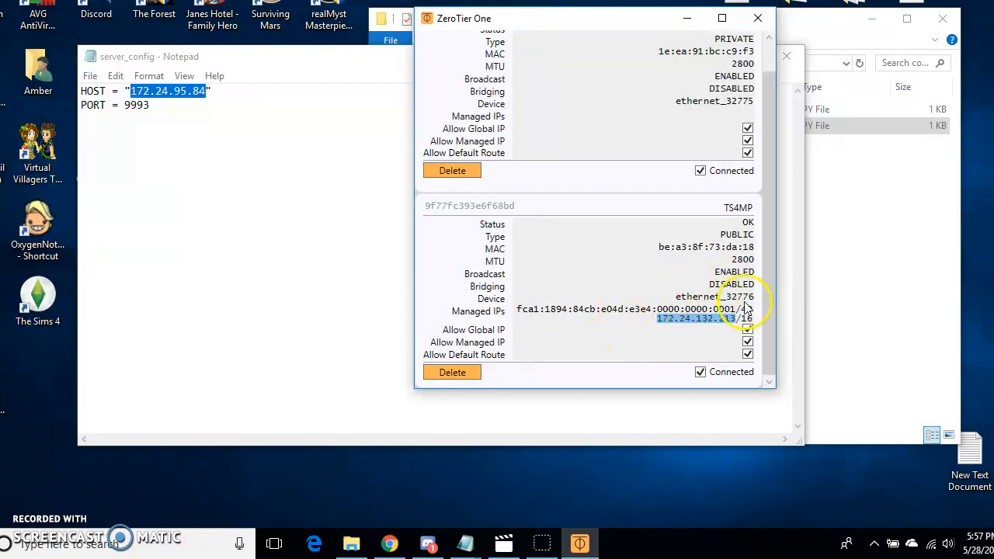
{"action": "mouse_move", "coordinate": [830, 264]}
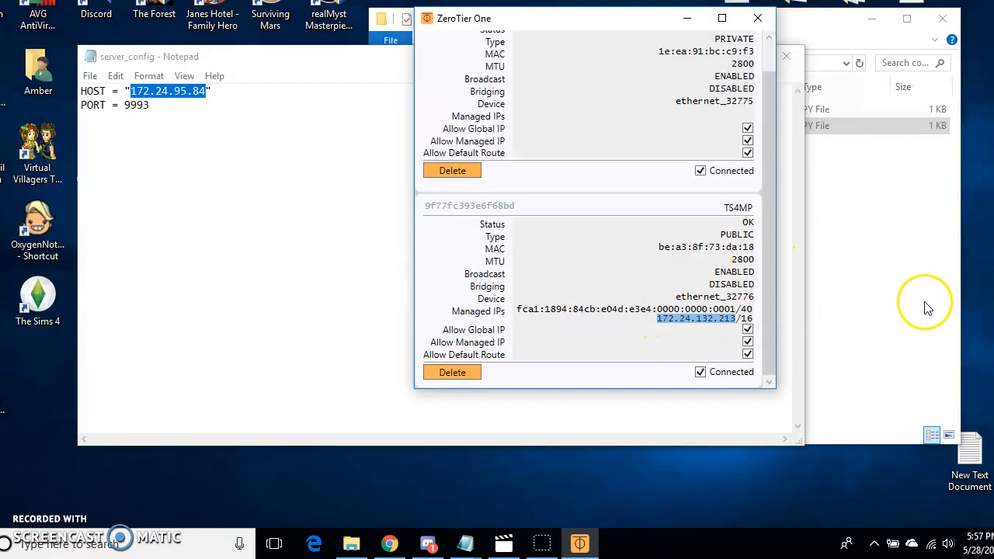
{"action": "mouse_move", "coordinate": [373, 131]}
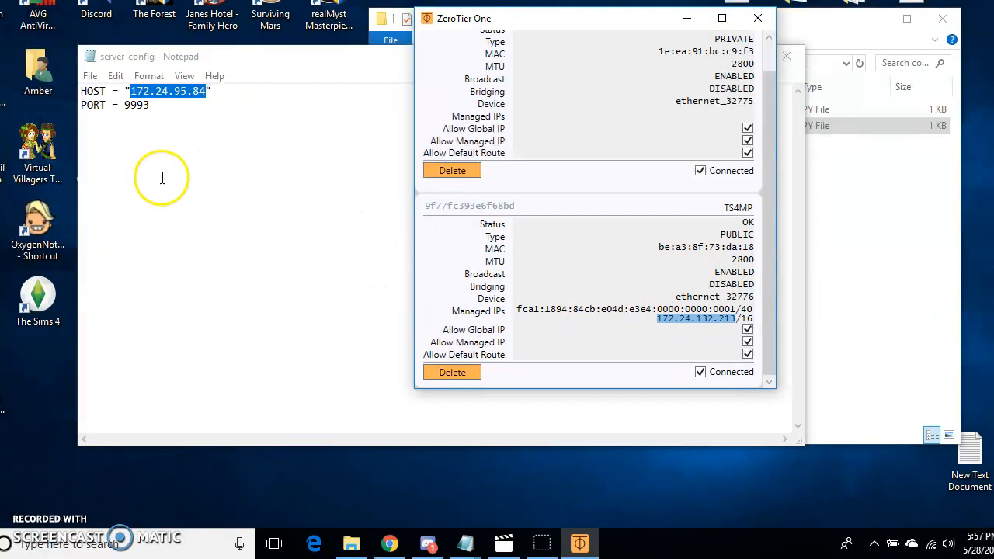
{"action": "mouse_move", "coordinate": [239, 283]}
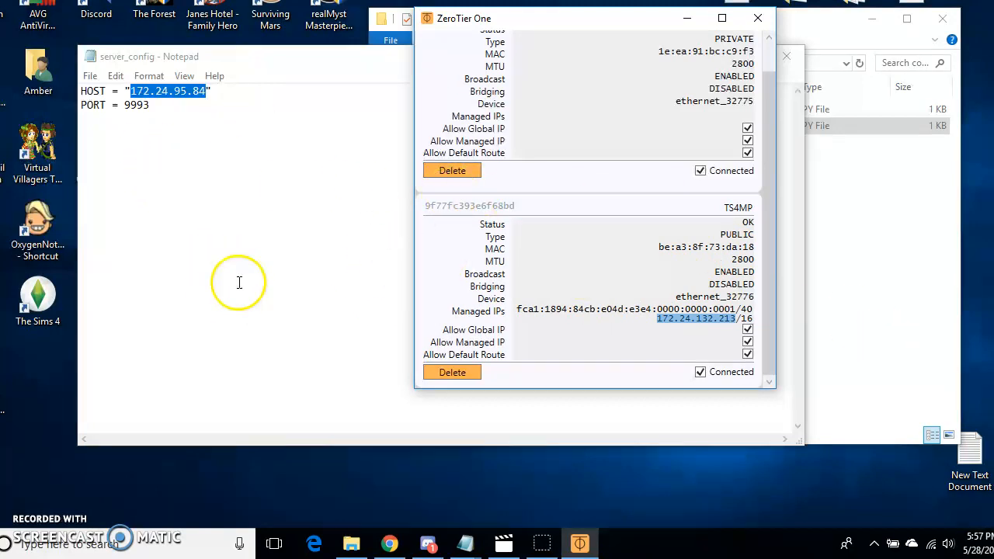
{"action": "mouse_move", "coordinate": [643, 233]}
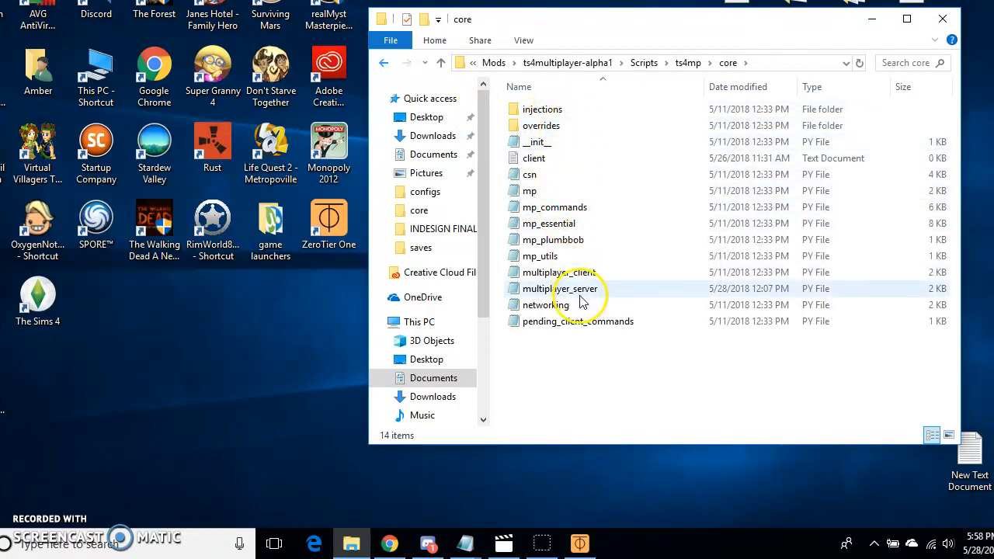
{"action": "mouse_move", "coordinate": [568, 292]}
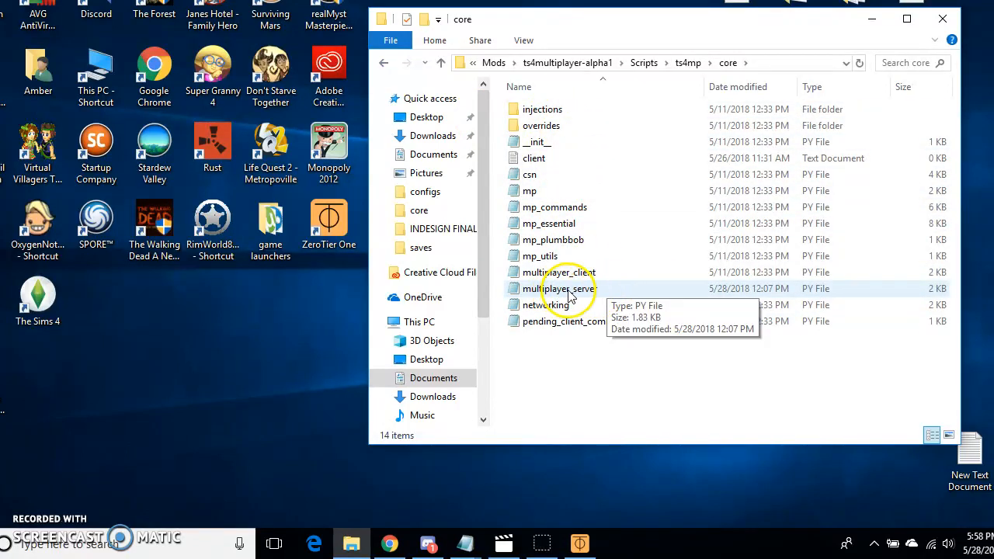
{"action": "mouse_move", "coordinate": [593, 292]}
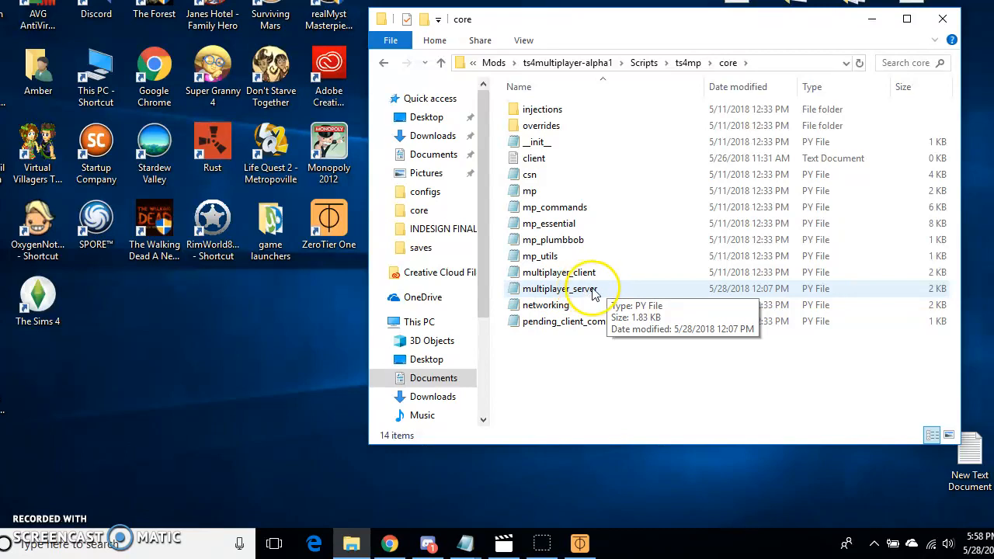
{"action": "right_click", "coordinate": [578, 288]}
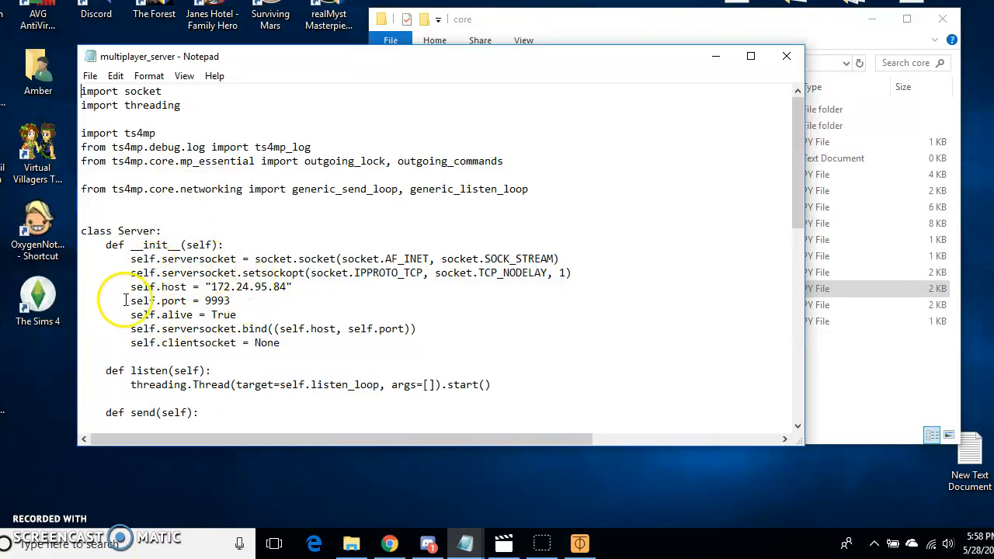
{"action": "left_click_drag", "start_coordinate": [130, 286], "coordinate": [229, 301]}
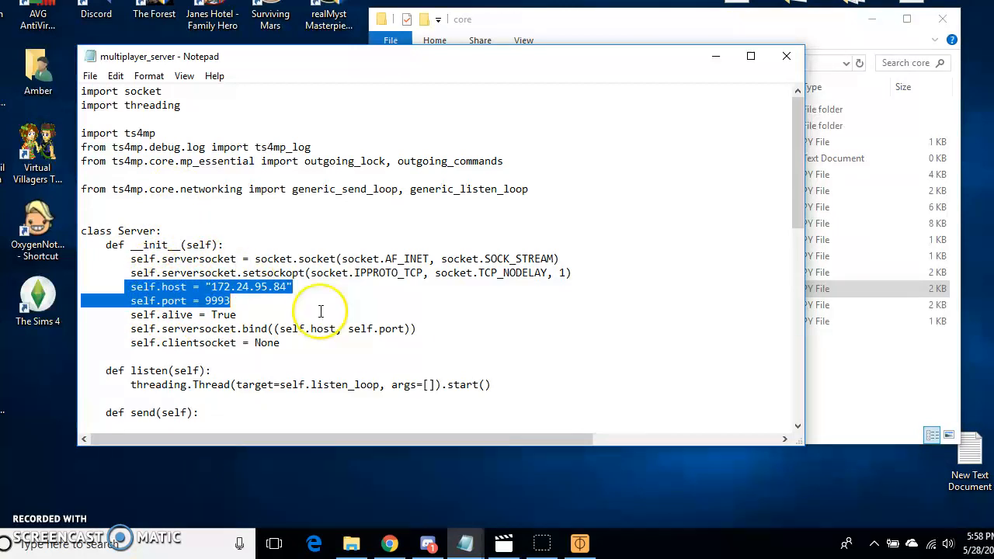
{"action": "double_click", "coordinate": [233, 286]}
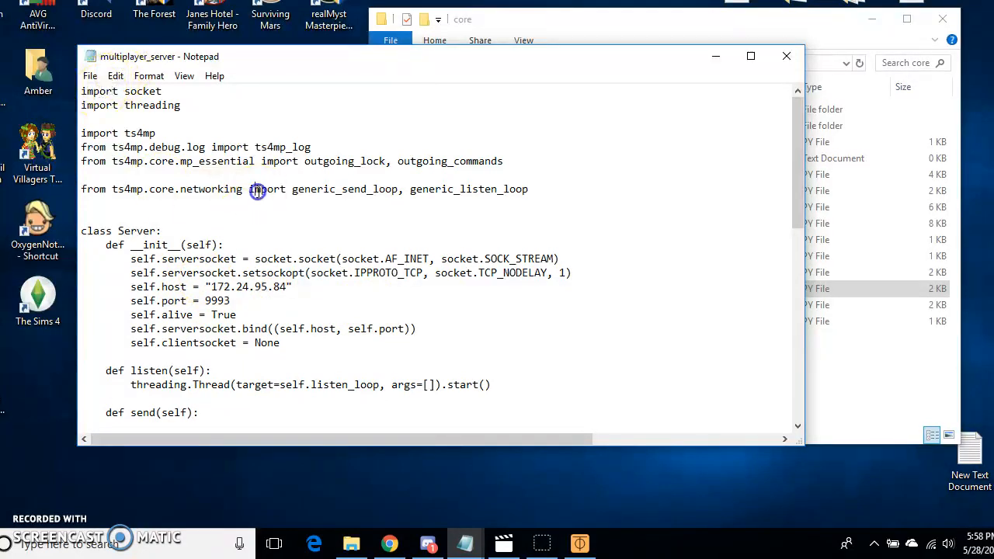
{"action": "left_click", "coordinate": [90, 75]}
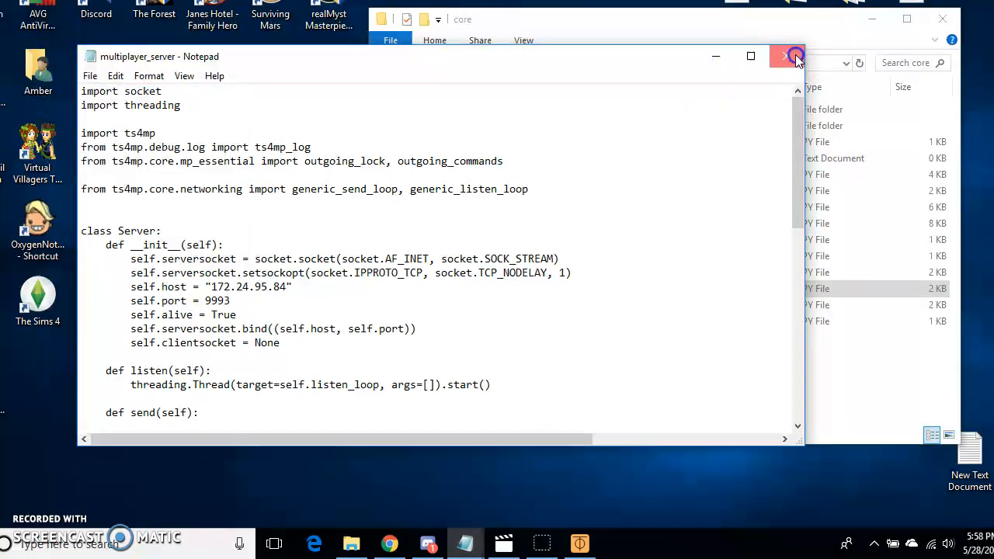
{"action": "left_click", "coordinate": [792, 56]}
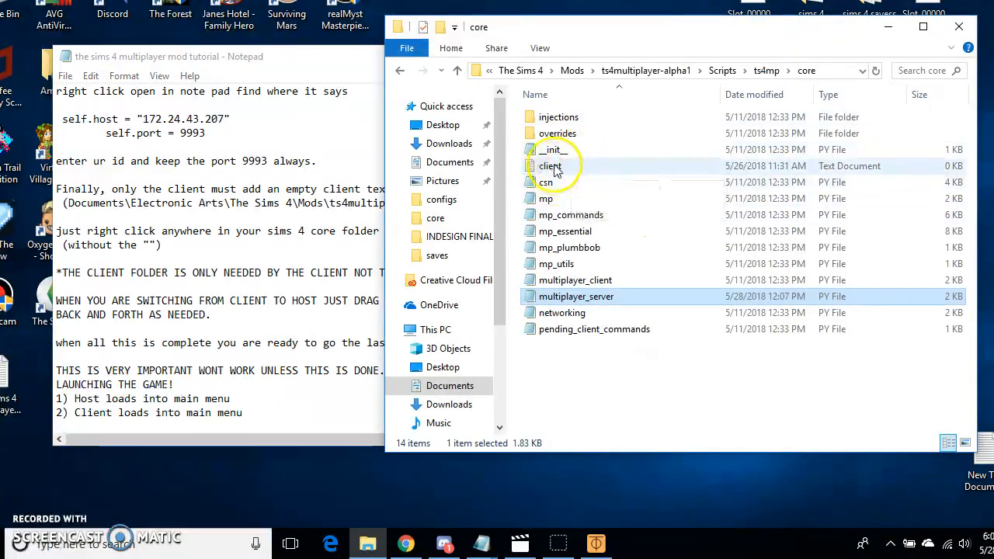
{"action": "mouse_move", "coordinate": [644, 169]}
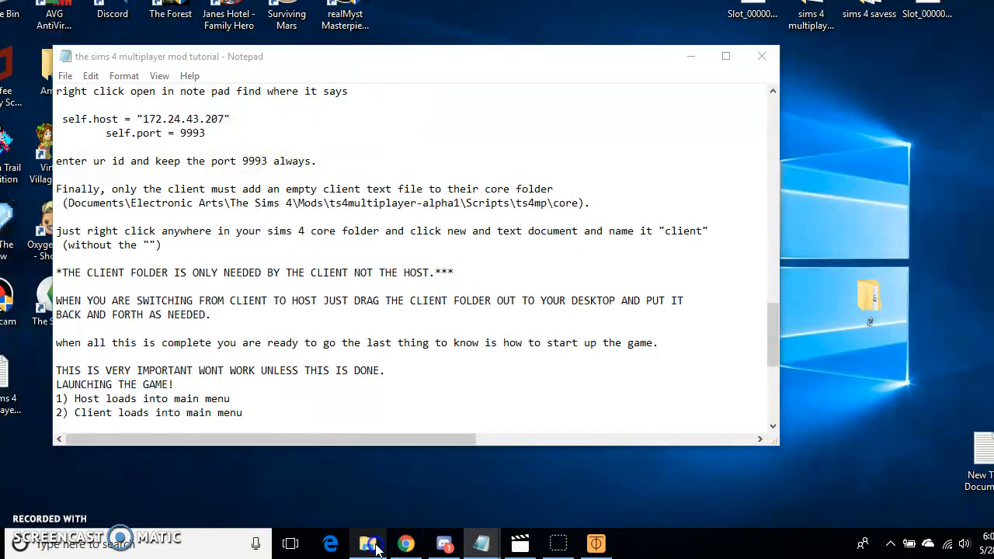
- Bring the ts4mp core folder window back to the front after reading the client file instructions
{"action": "left_click", "coordinate": [368, 544]}
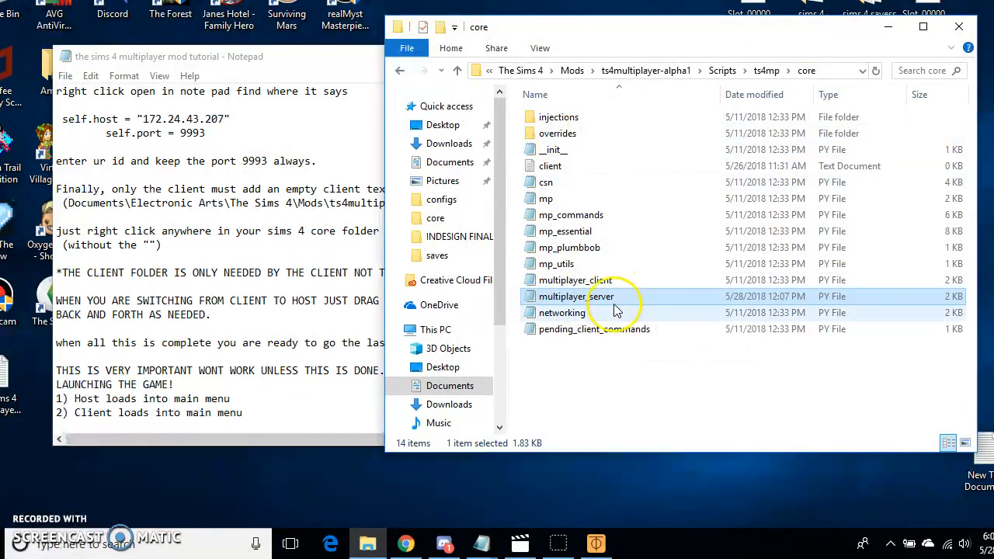
{"action": "mouse_move", "coordinate": [620, 314]}
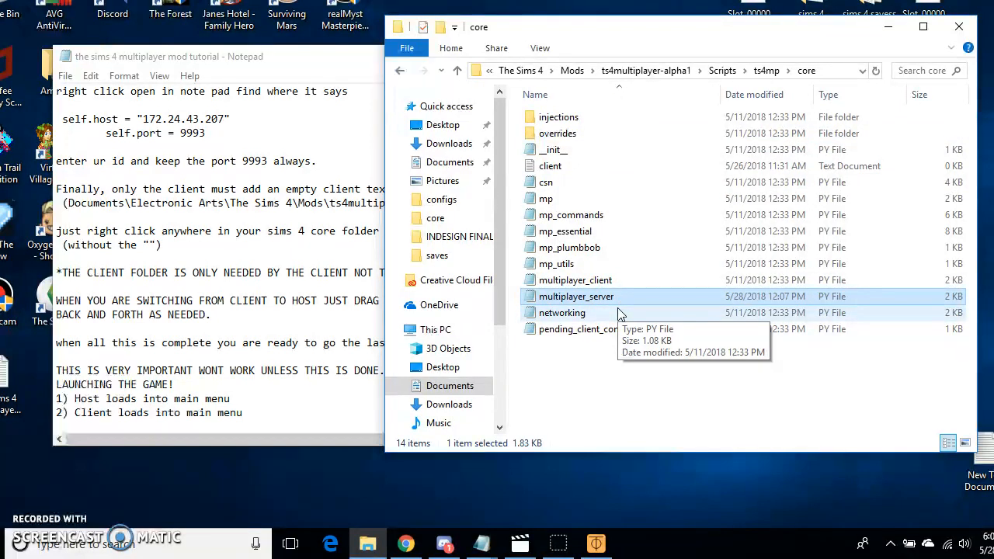
{"action": "mouse_move", "coordinate": [545, 81]}
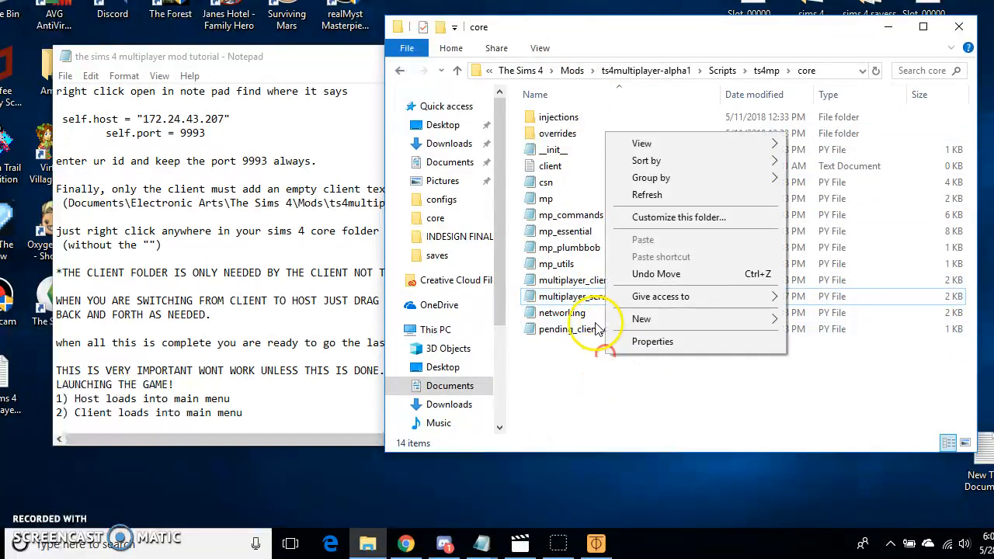
{"action": "mouse_move", "coordinate": [642, 319]}
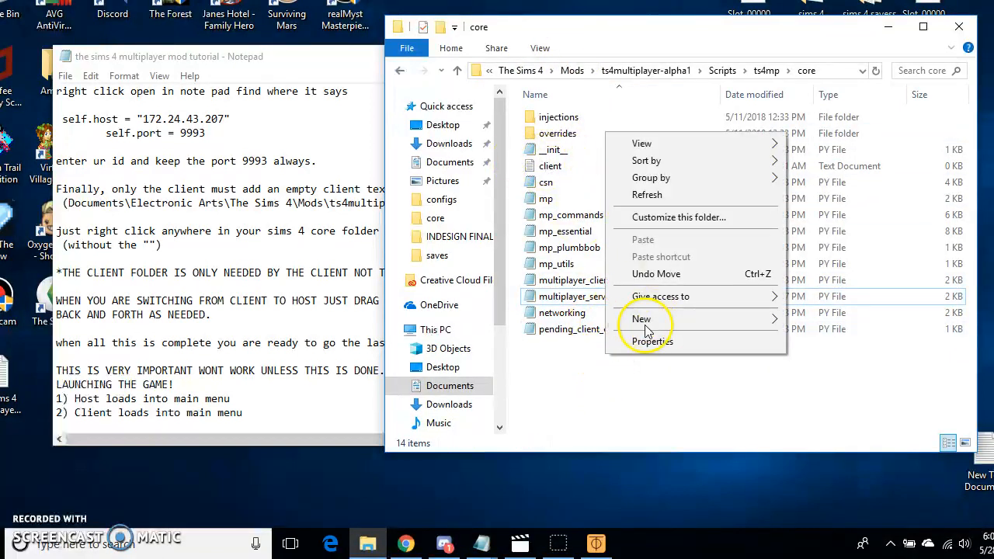
{"action": "mouse_move", "coordinate": [692, 342]}
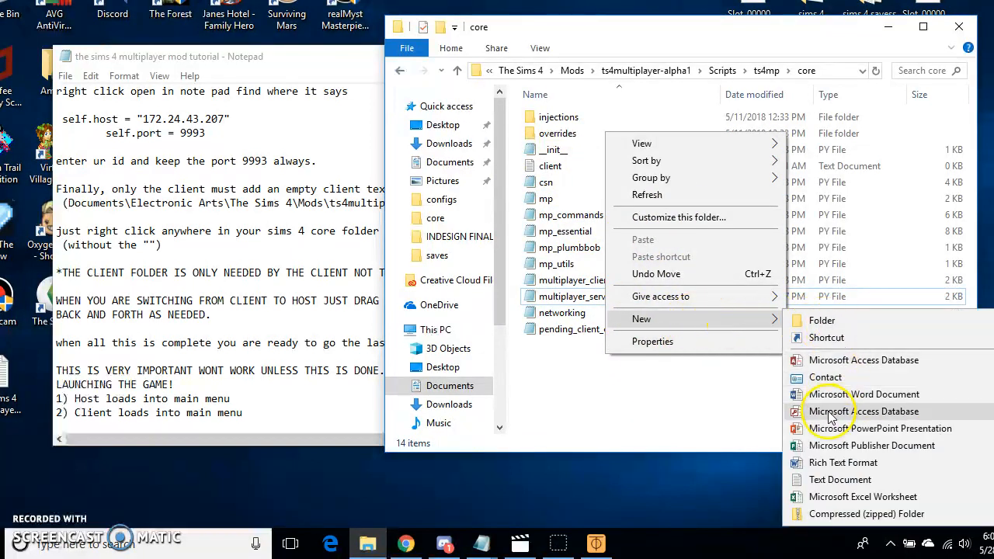
{"action": "mouse_move", "coordinate": [861, 480]}
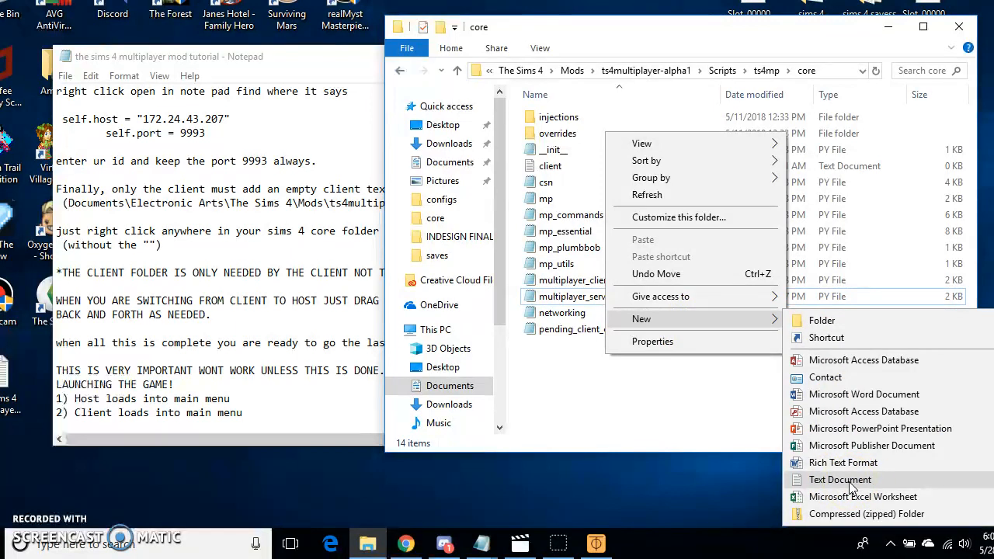
- Create an empty text document named client in the ts4mp core folder and check it
{"action": "left_click", "coordinate": [839, 479]}
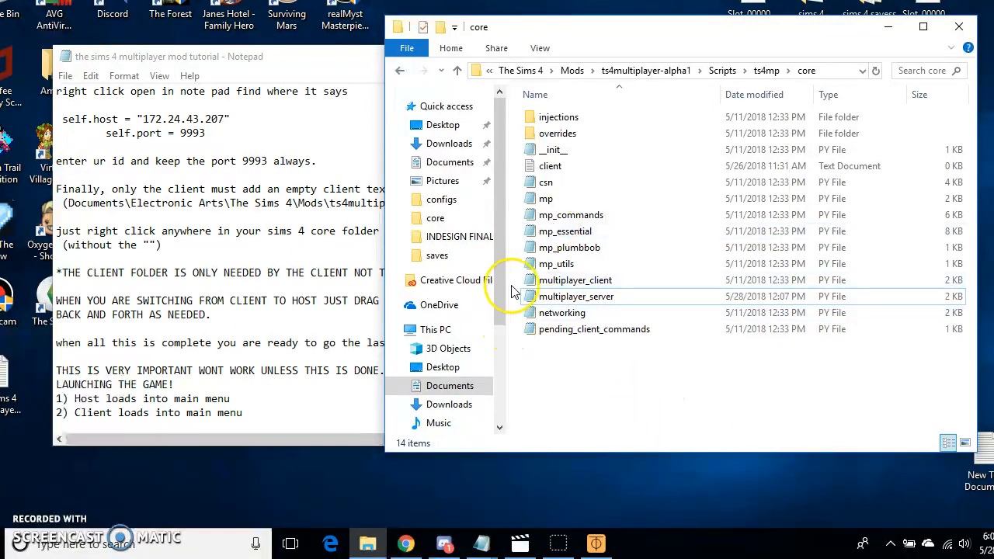
{"action": "mouse_move", "coordinate": [579, 165]}
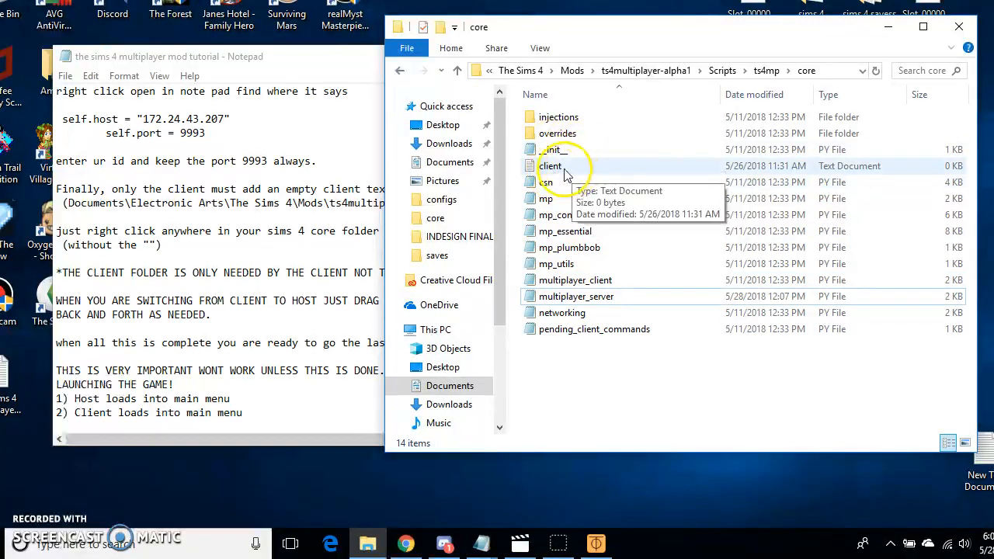
{"action": "right_click", "coordinate": [550, 165]}
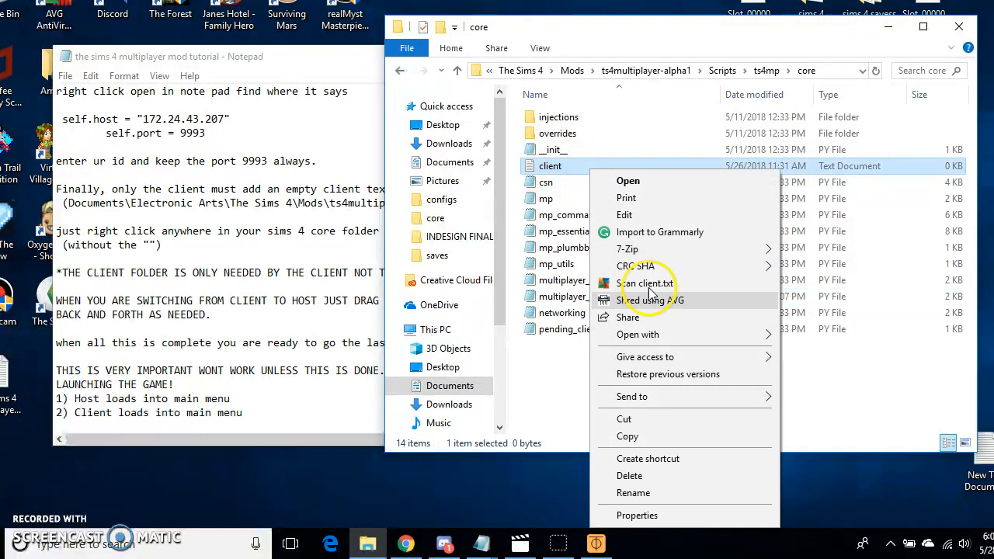
{"action": "mouse_move", "coordinate": [628, 366]}
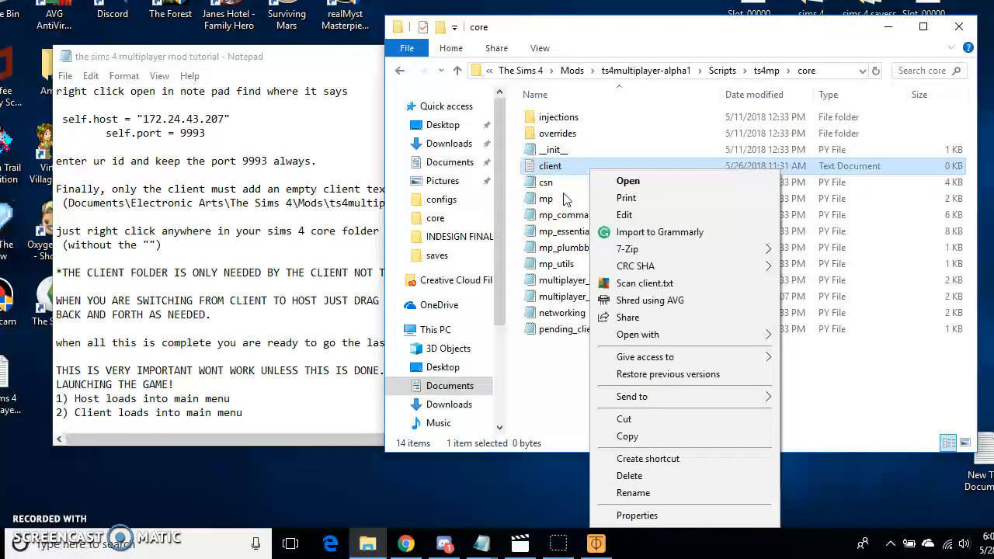
{"action": "mouse_move", "coordinate": [506, 355]}
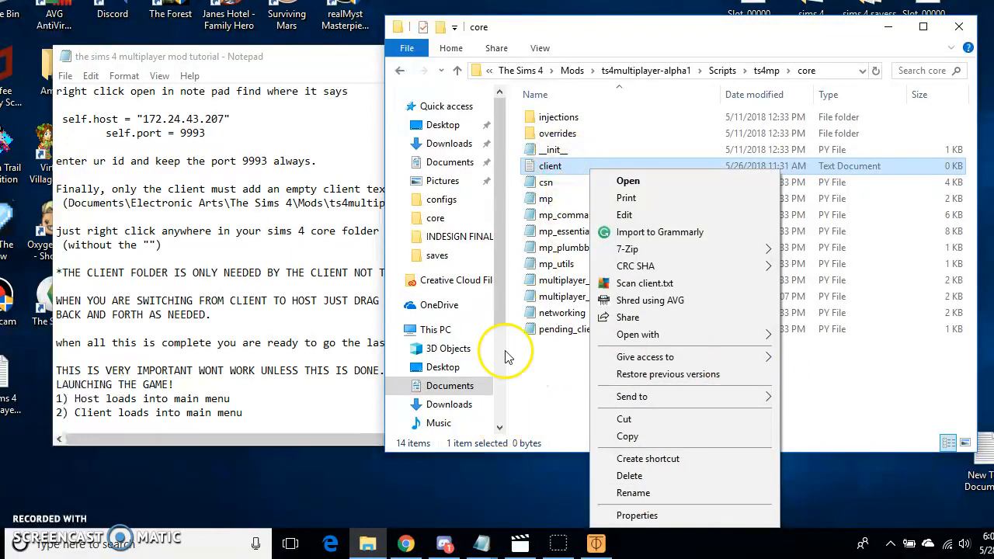
{"action": "mouse_move", "coordinate": [556, 374]}
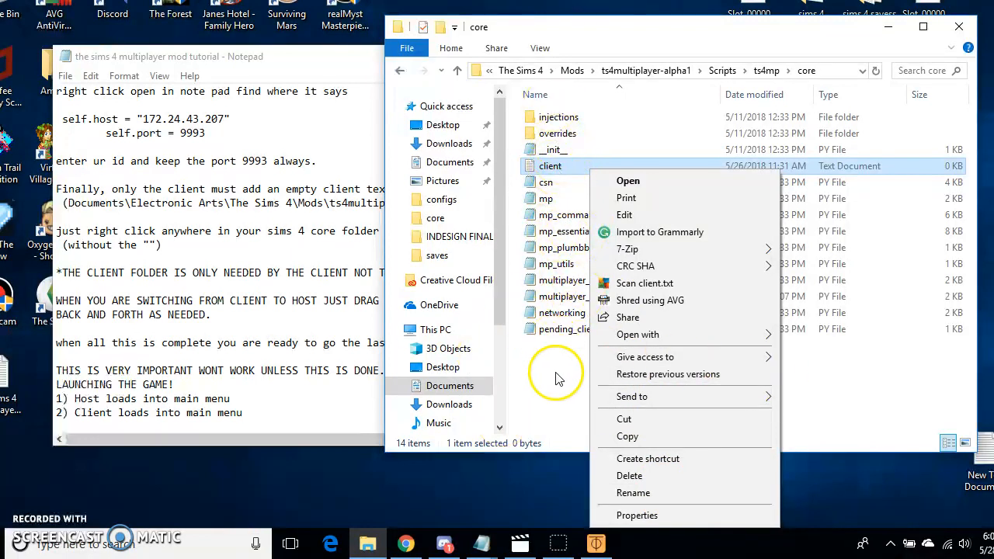
{"action": "left_click", "coordinate": [556, 376]}
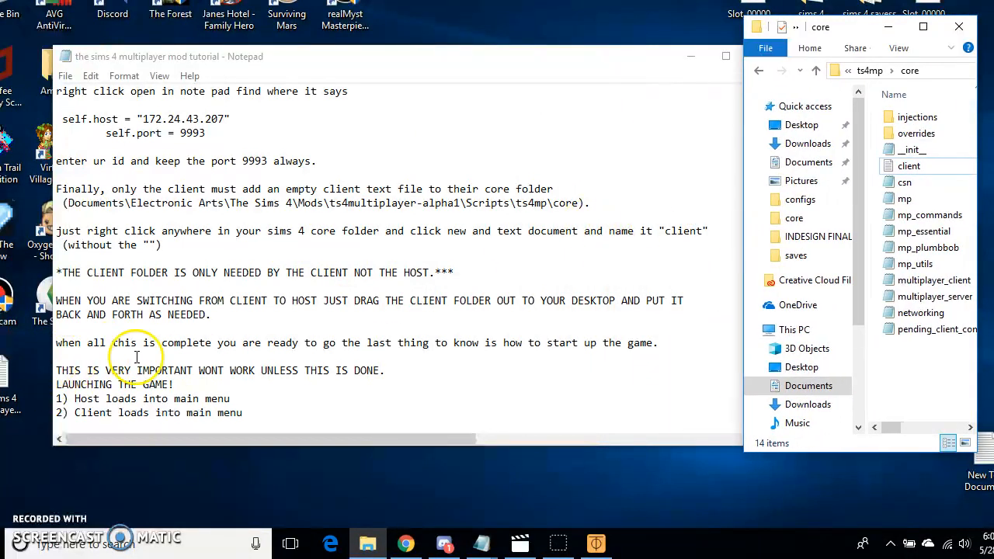
{"action": "mouse_move", "coordinate": [171, 317]}
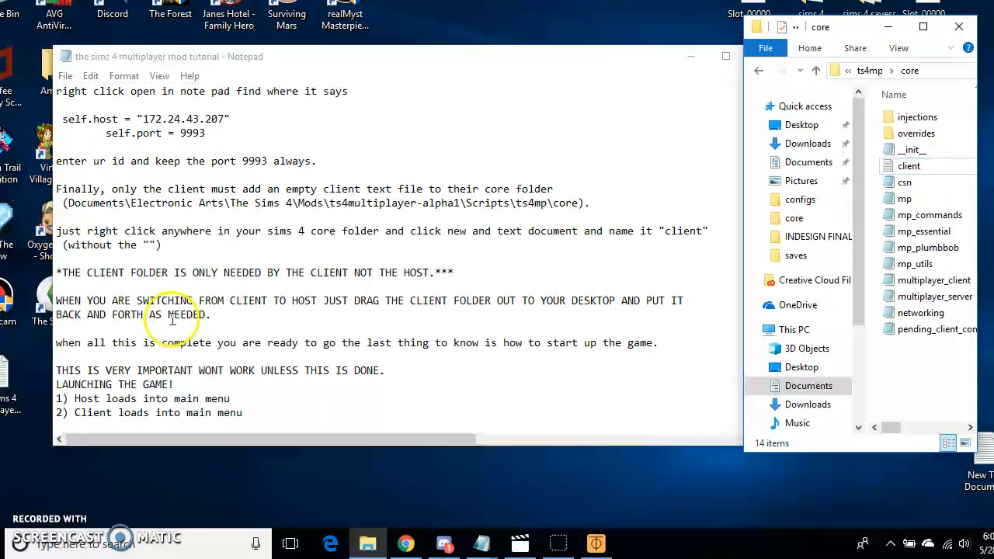
{"action": "mouse_move", "coordinate": [498, 326]}
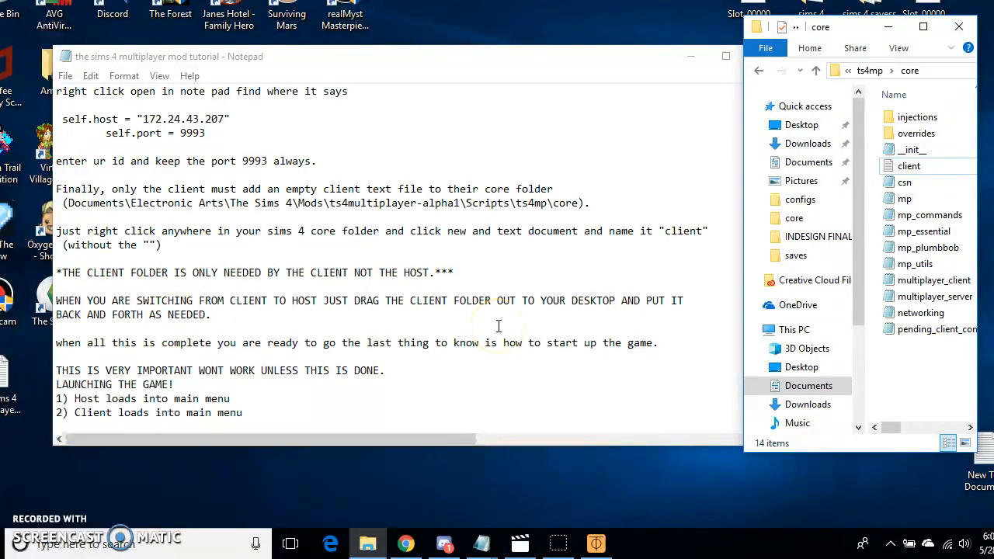
- Scroll the tutorial down to the LAUNCHING THE GAME steps and loading-screen tip
{"action": "scroll", "scroll_direction": "down", "scroll_amount": 3}
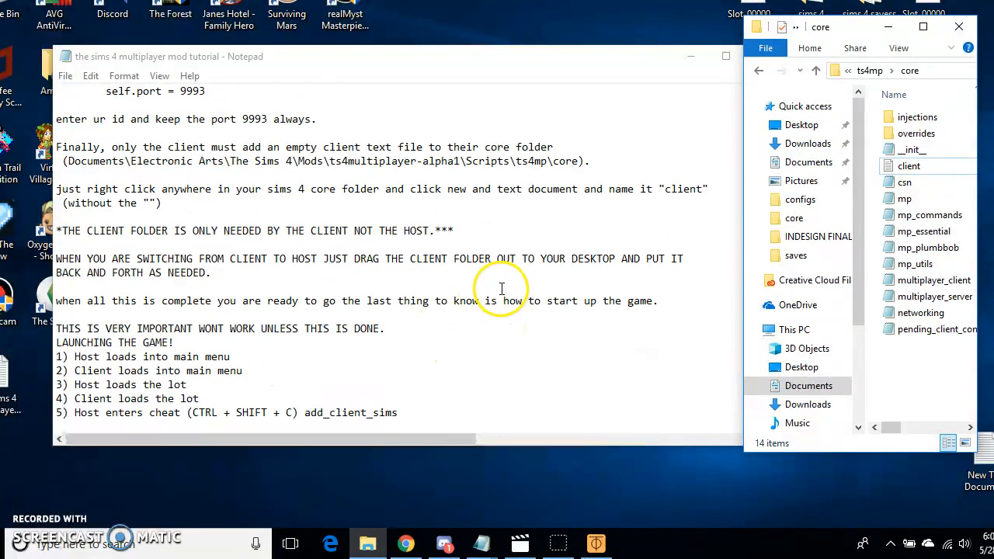
{"action": "scroll", "scroll_direction": "down", "scroll_amount": 3}
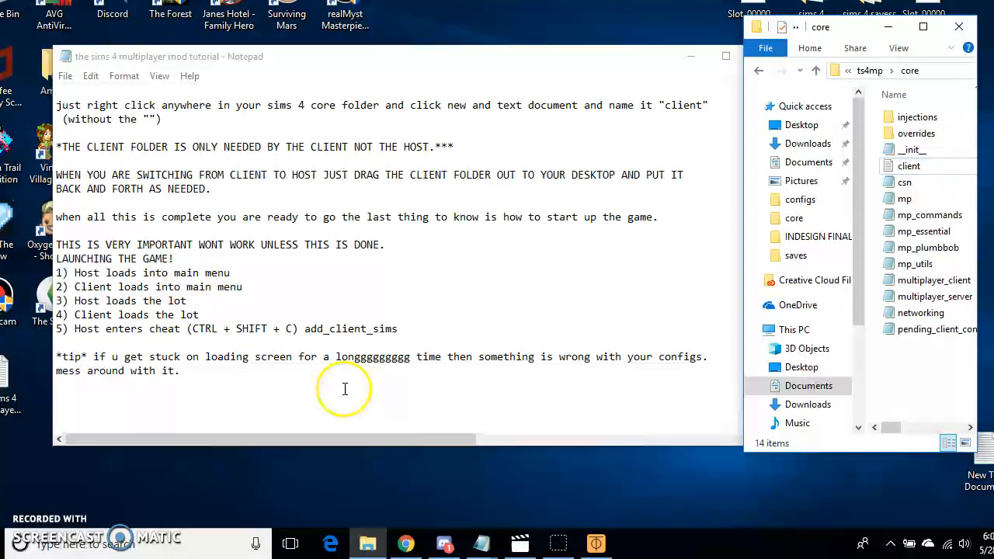
{"action": "mouse_move", "coordinate": [25, 500]}
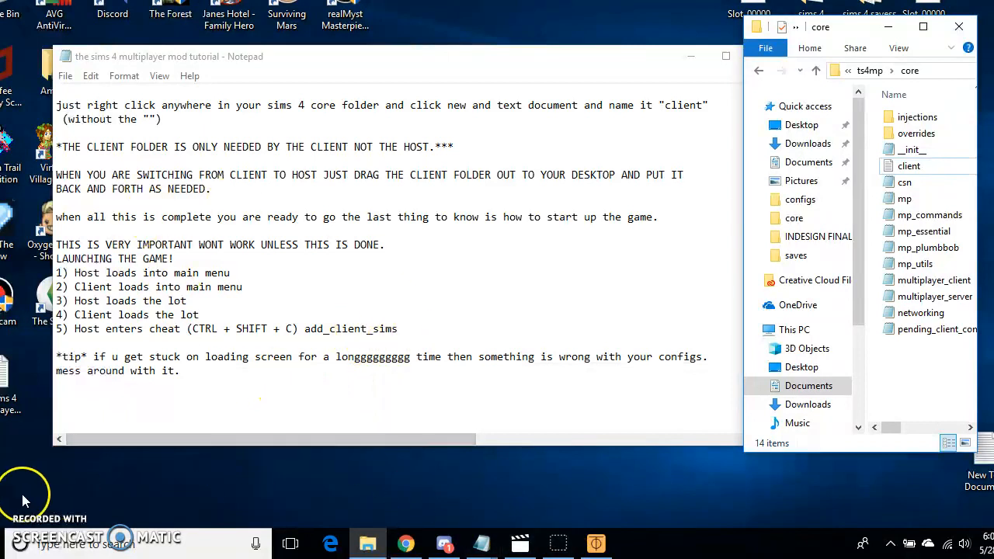
{"action": "mouse_move", "coordinate": [40, 528]}
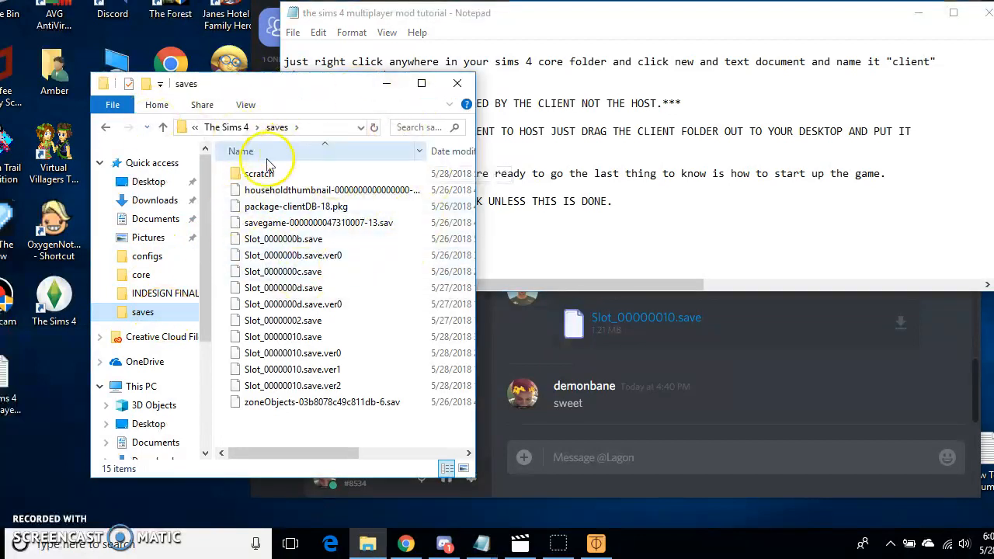
- Navigate from core up to Documents, then into Electronic Arts > The Sims 4 > saves
{"action": "left_click", "coordinate": [106, 131]}
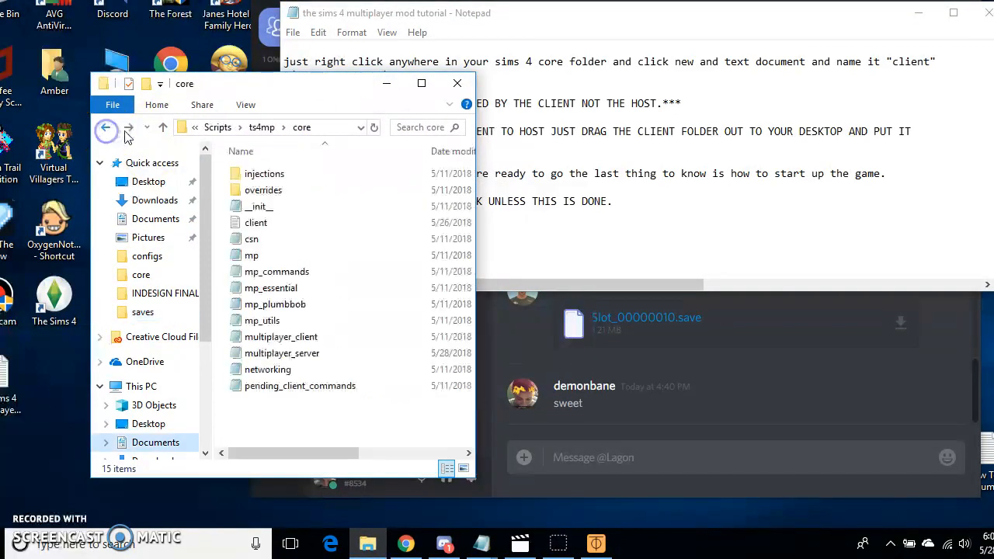
{"action": "left_click", "coordinate": [105, 131]}
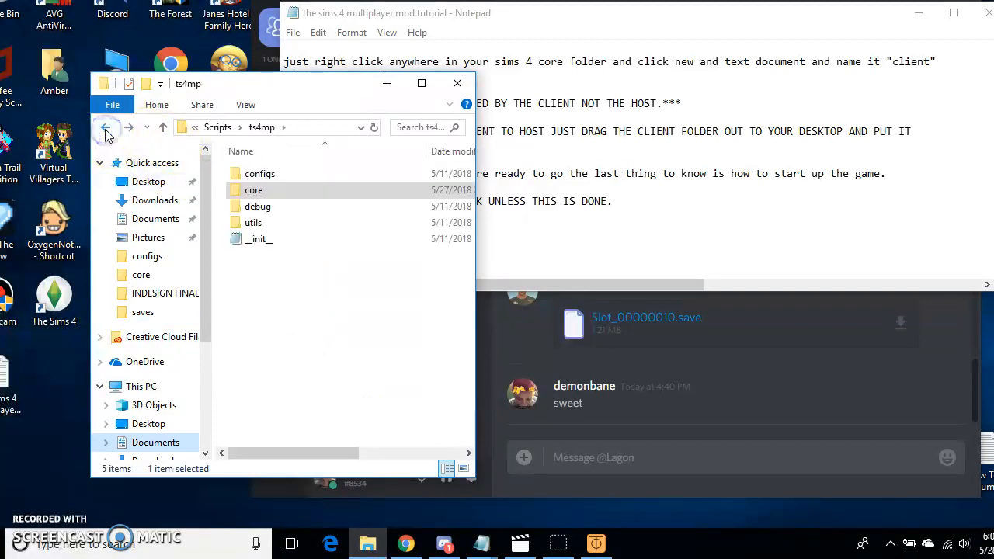
{"action": "left_click", "coordinate": [105, 127]}
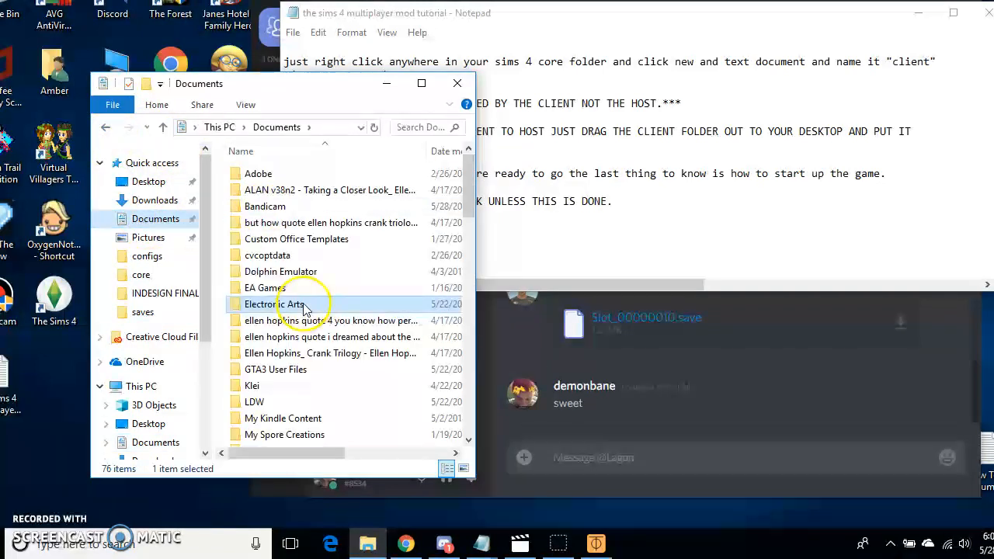
{"action": "double_click", "coordinate": [279, 302]}
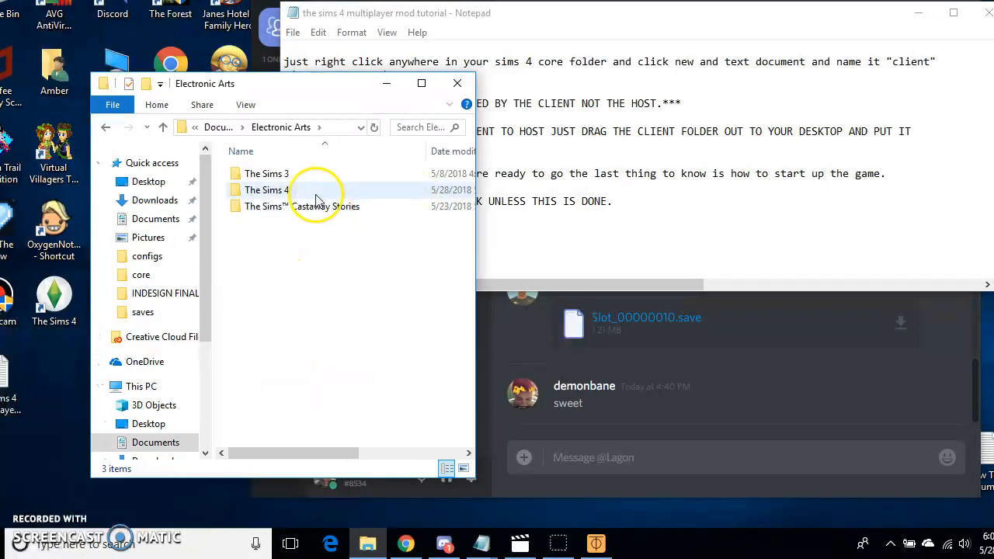
{"action": "double_click", "coordinate": [268, 190]}
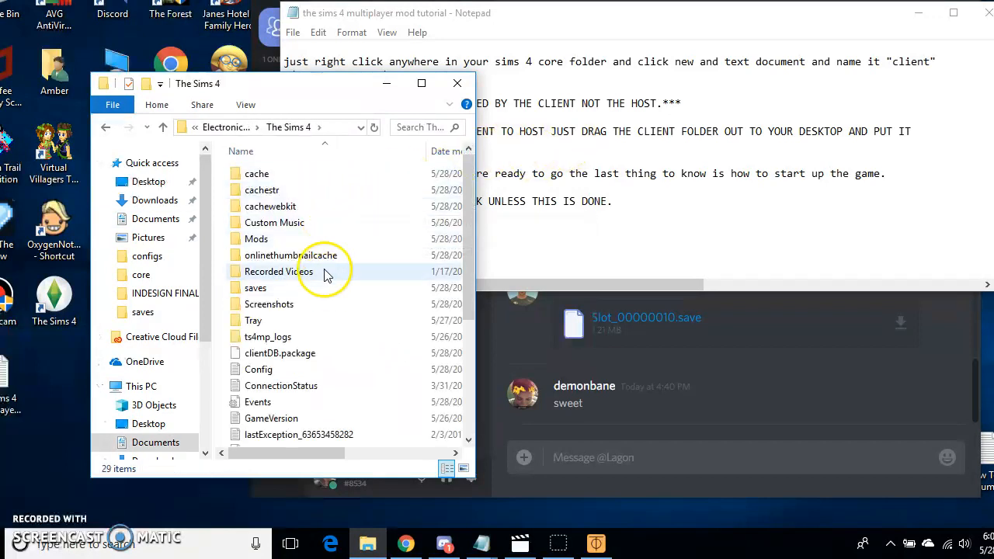
{"action": "double_click", "coordinate": [255, 287]}
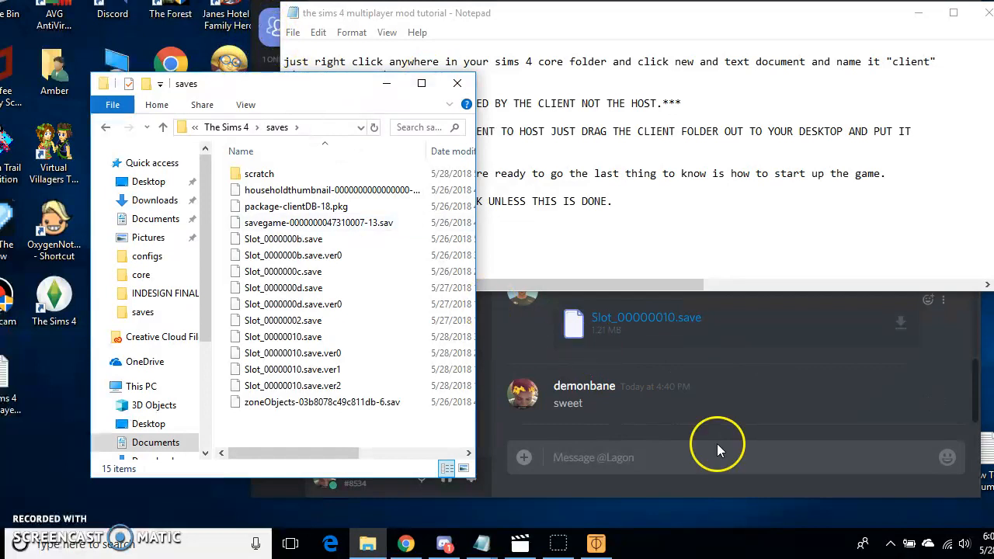
{"action": "mouse_move", "coordinate": [572, 391]}
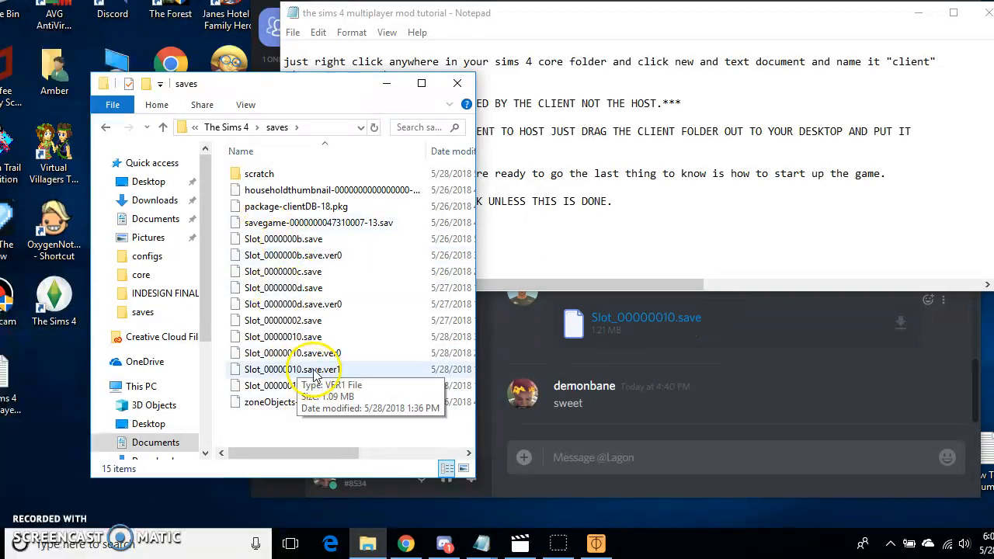
{"action": "mouse_move", "coordinate": [891, 313]}
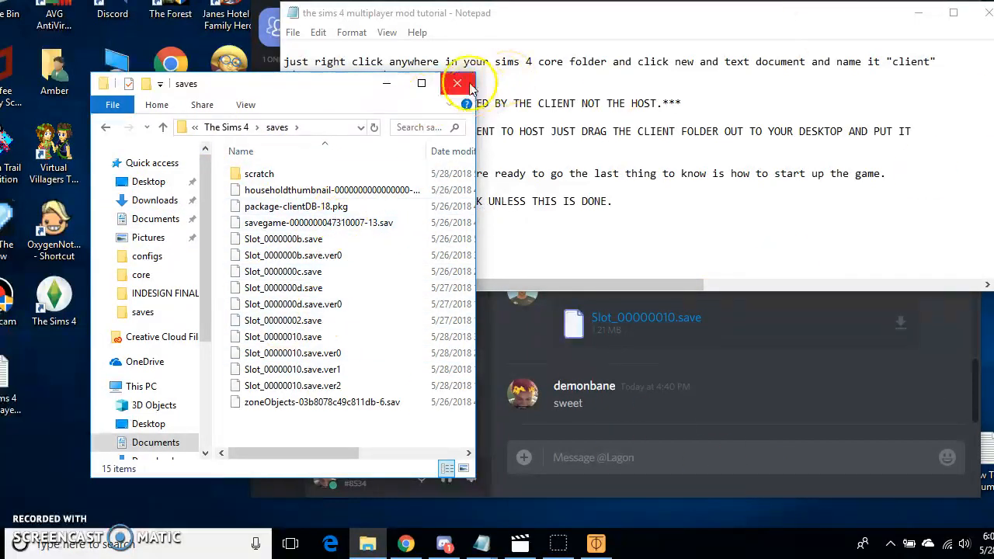
- Close the saves folder window and highlight the first launch step in the tutorial
{"action": "left_click", "coordinate": [464, 83]}
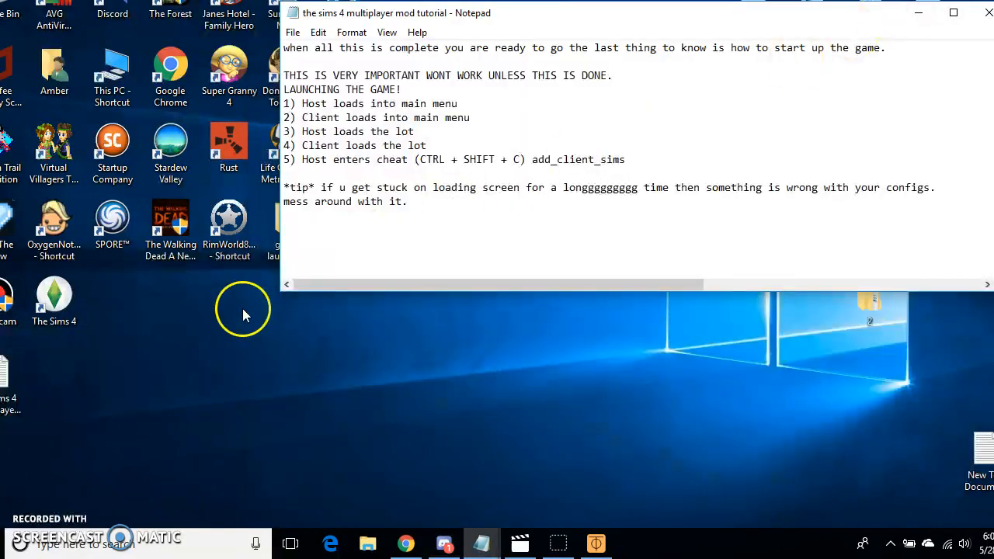
{"action": "mouse_move", "coordinate": [657, 264]}
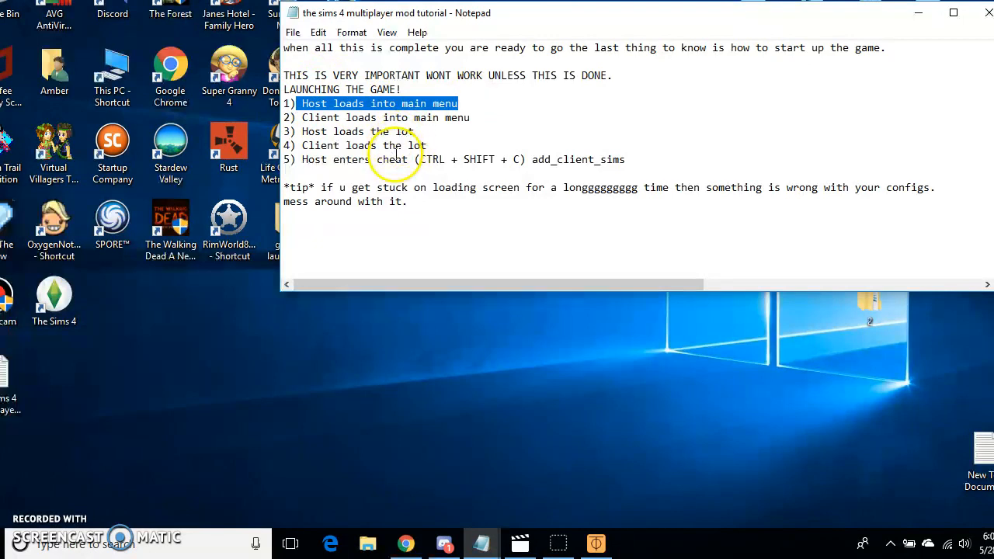
{"action": "mouse_move", "coordinate": [449, 338]}
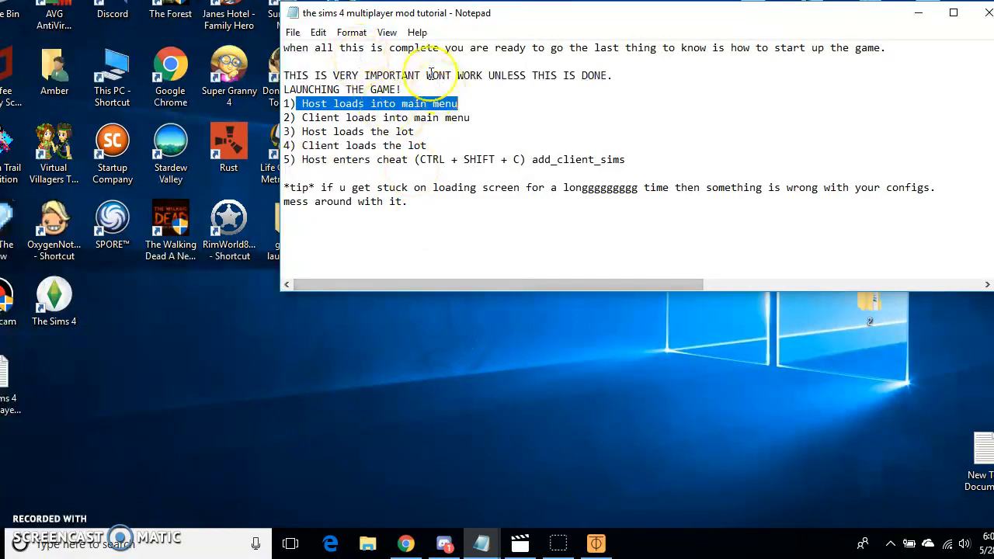
{"action": "left_click", "coordinate": [444, 544]}
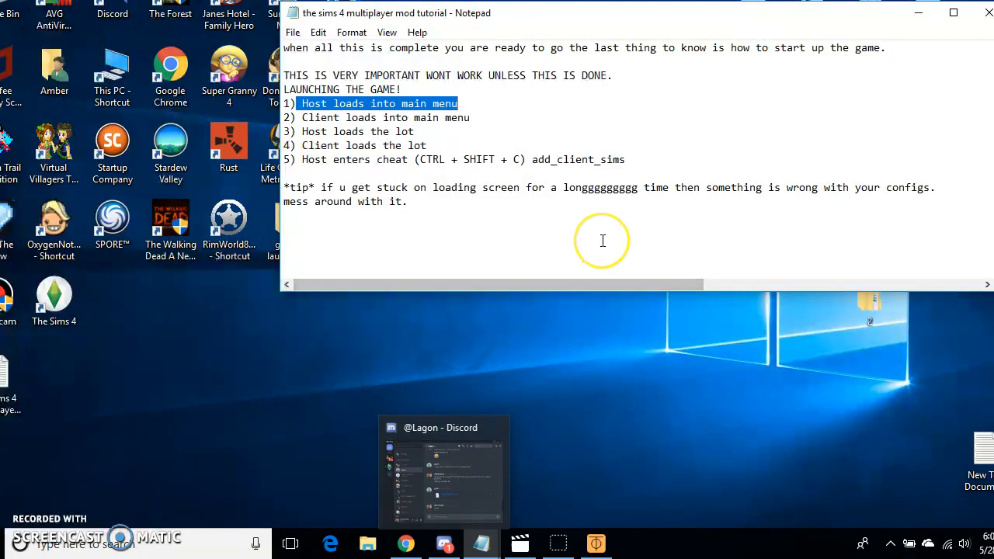
{"action": "mouse_move", "coordinate": [432, 187]}
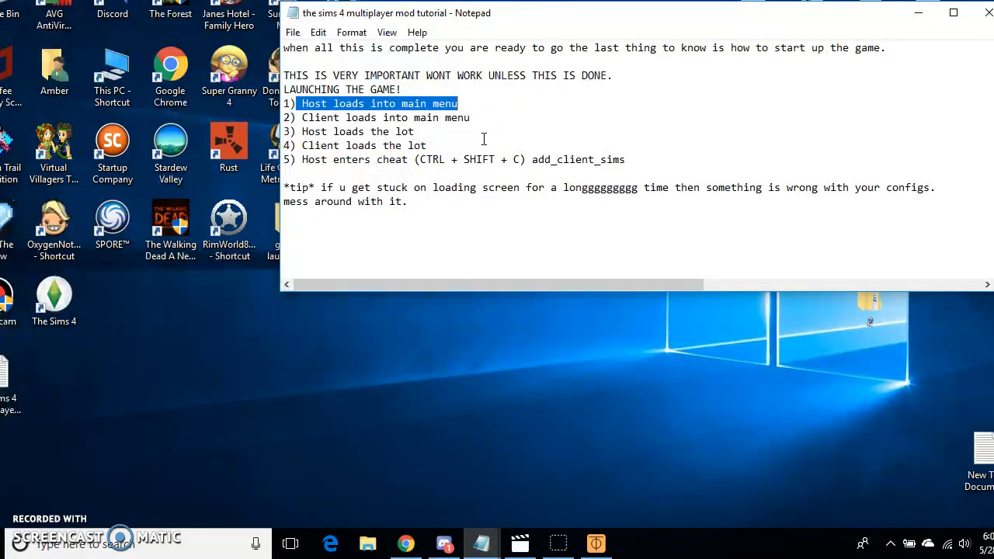
- Highlight the client step among the five launch-order steps, then clear the highlights
{"action": "left_click", "coordinate": [321, 131]}
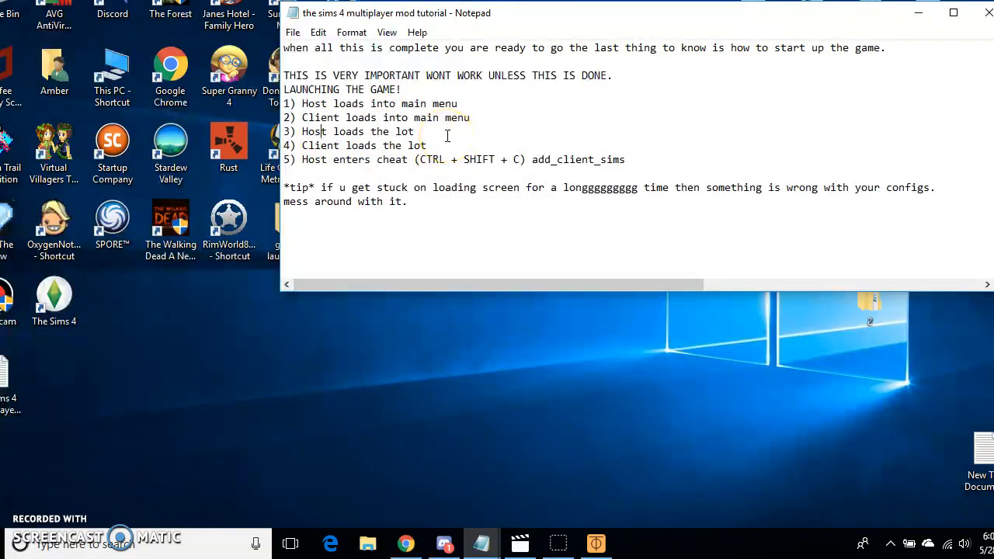
{"action": "mouse_move", "coordinate": [325, 158]}
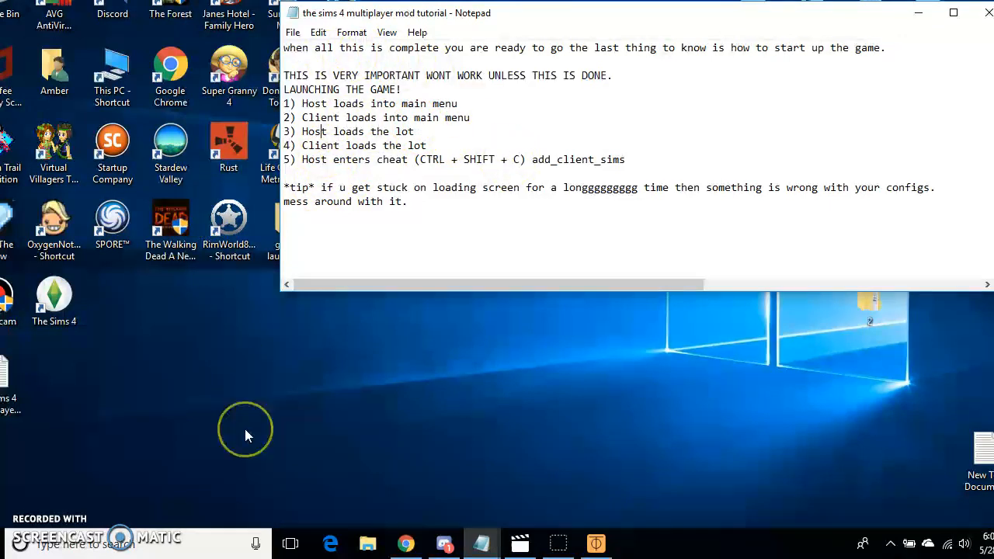
{"action": "double_click", "coordinate": [319, 146]}
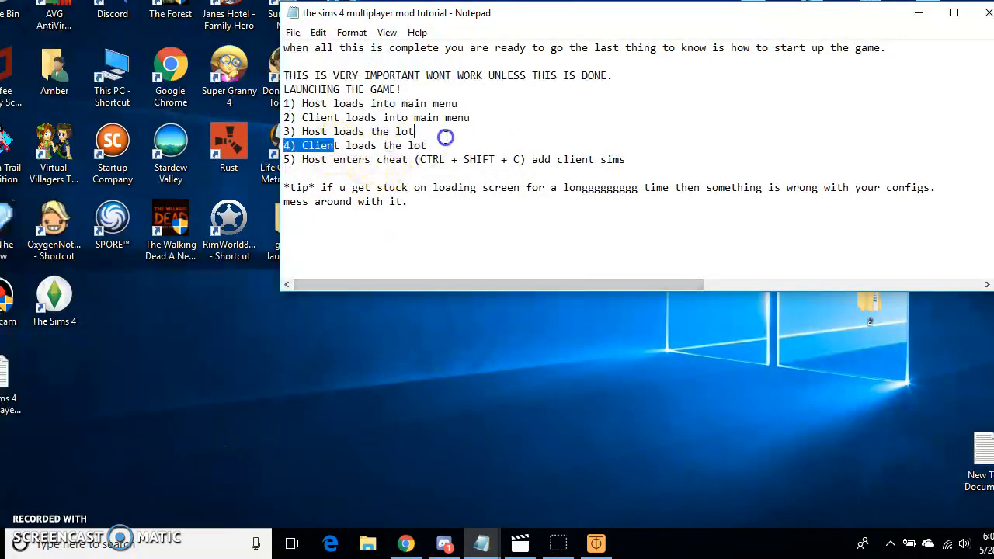
{"action": "left_click", "coordinate": [345, 215]}
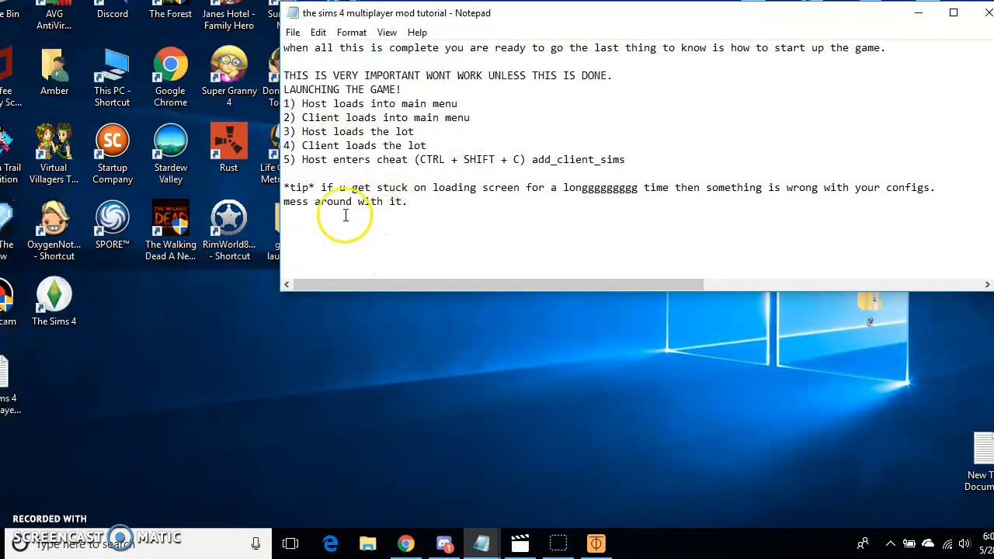
{"action": "mouse_move", "coordinate": [390, 208]}
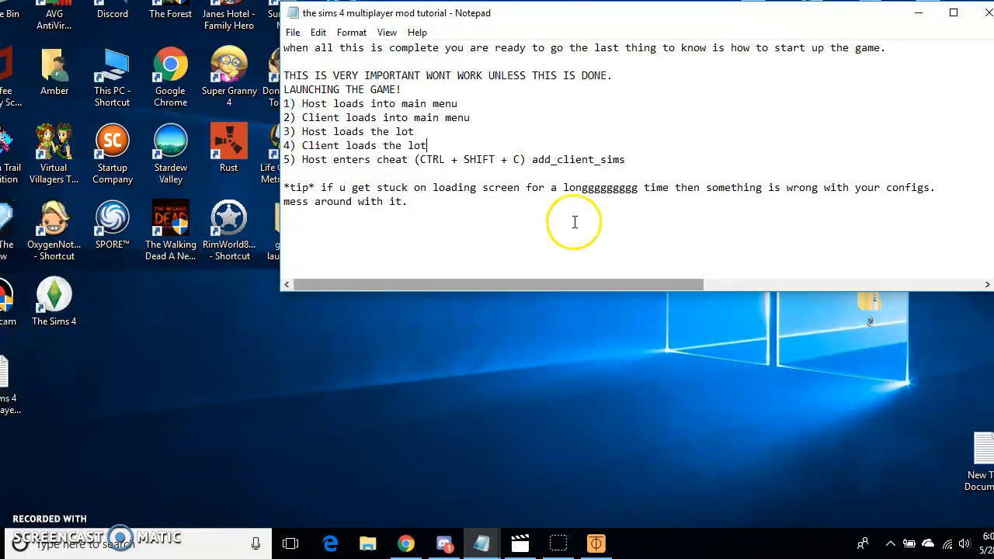
{"action": "mouse_move", "coordinate": [394, 511]}
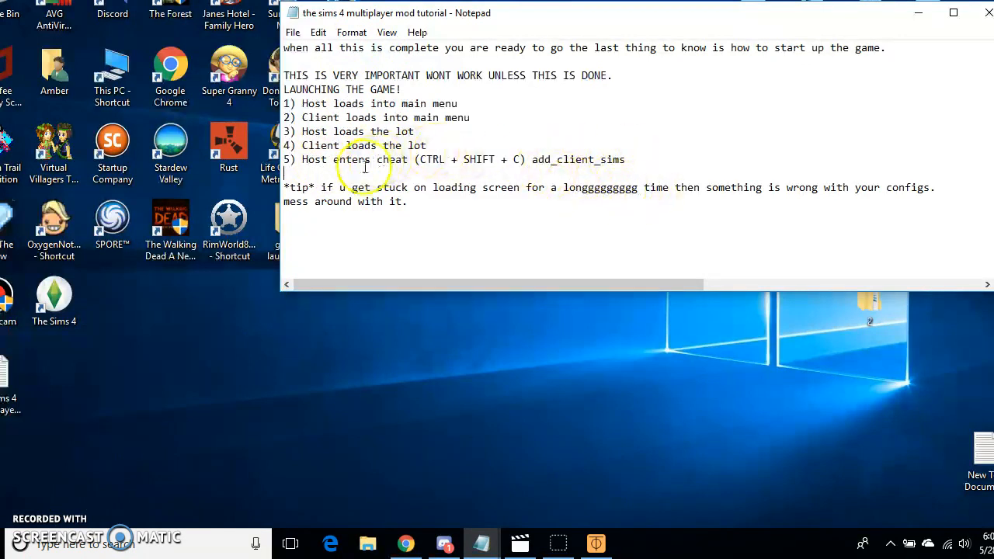
{"action": "mouse_move", "coordinate": [474, 205]}
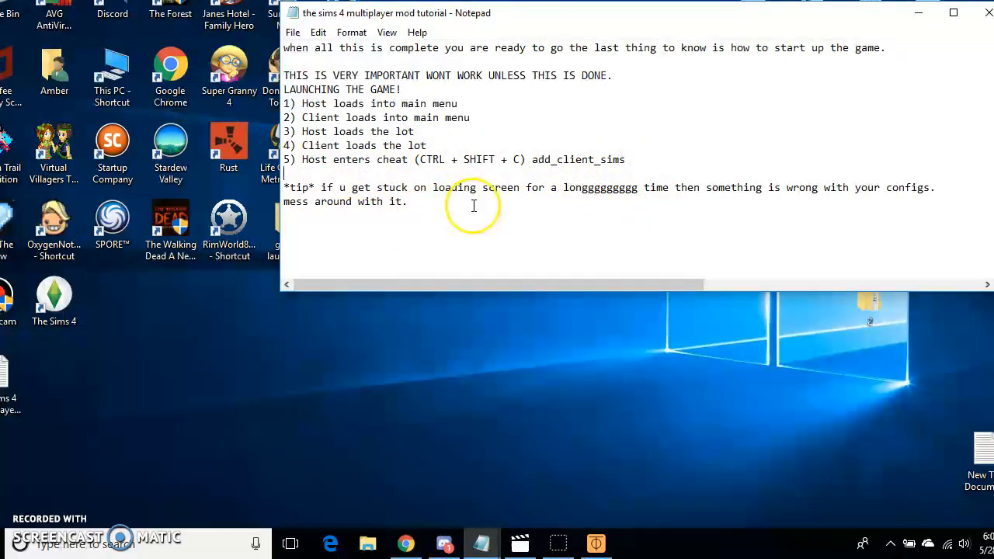
{"action": "mouse_move", "coordinate": [513, 233]}
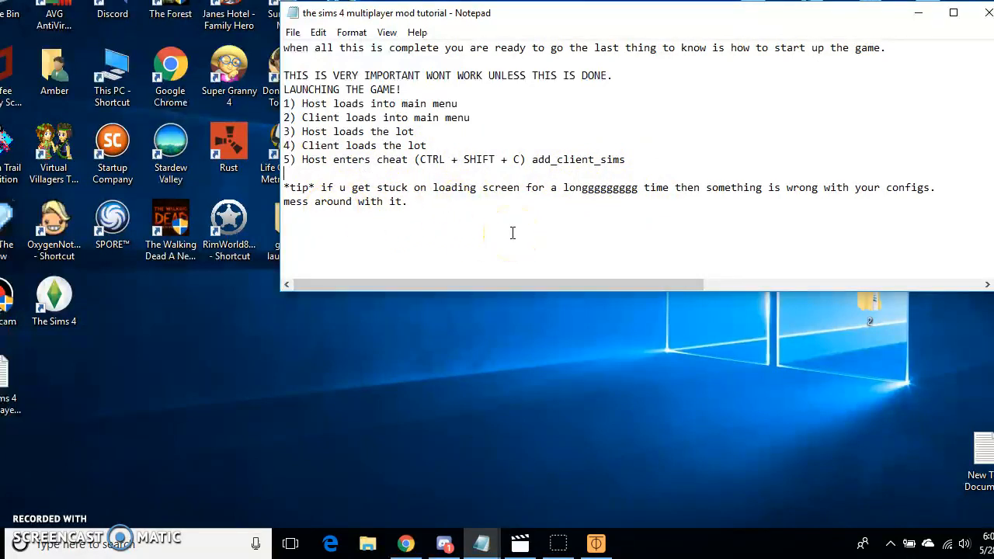
{"action": "mouse_move", "coordinate": [777, 192]}
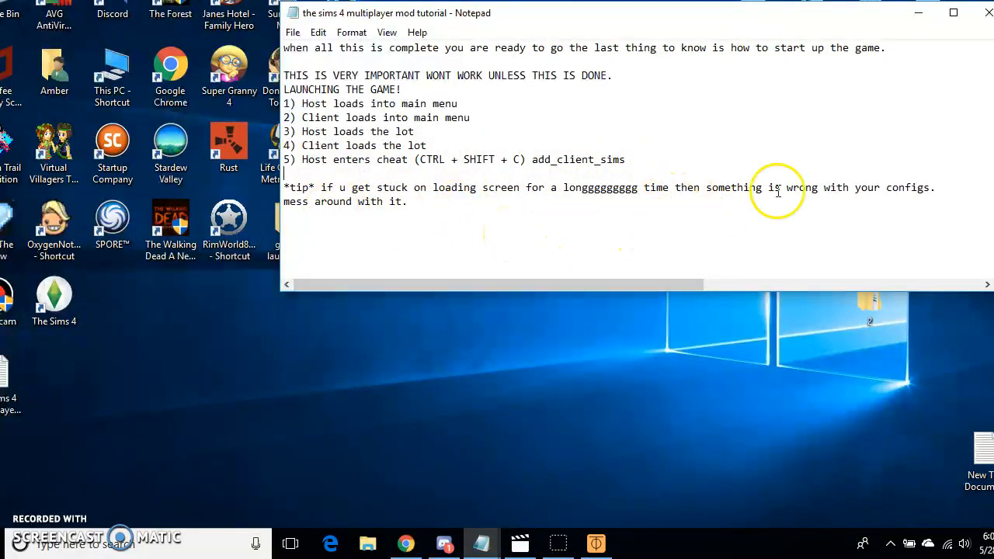
{"action": "mouse_move", "coordinate": [846, 207]}
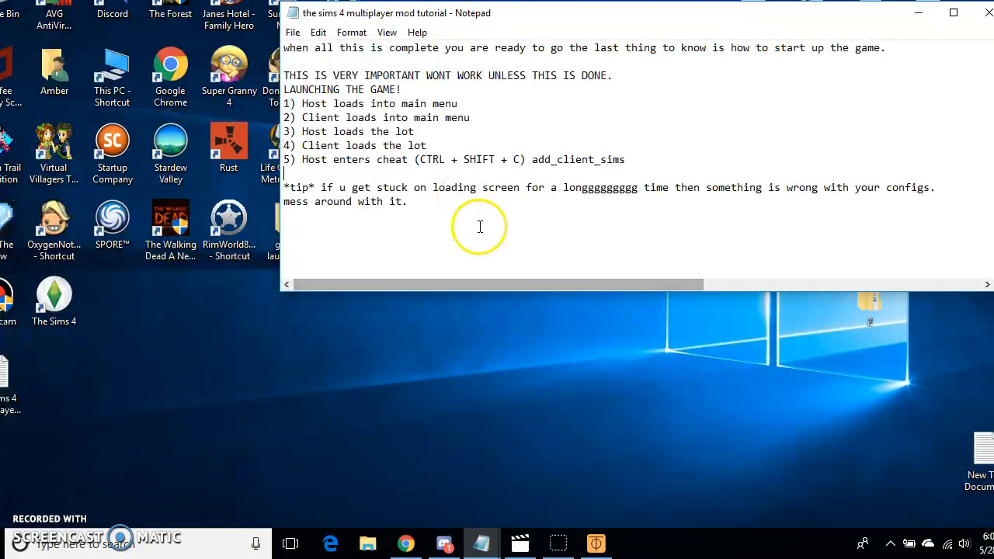
{"action": "mouse_move", "coordinate": [542, 154]}
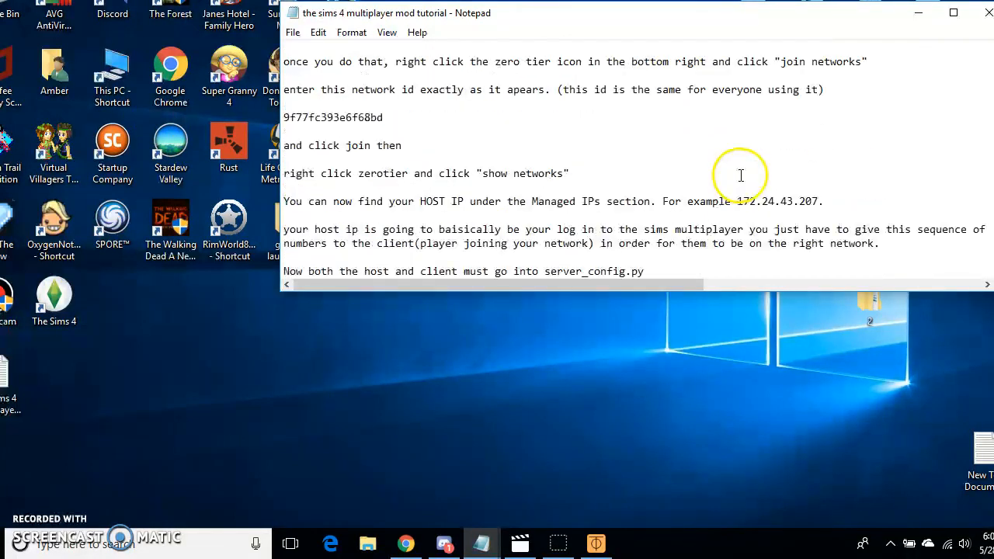
- Maximize the tutorial window and scroll back to the ZeroTier download and join-network section
{"action": "scroll", "scroll_direction": "down", "scroll_amount": 3}
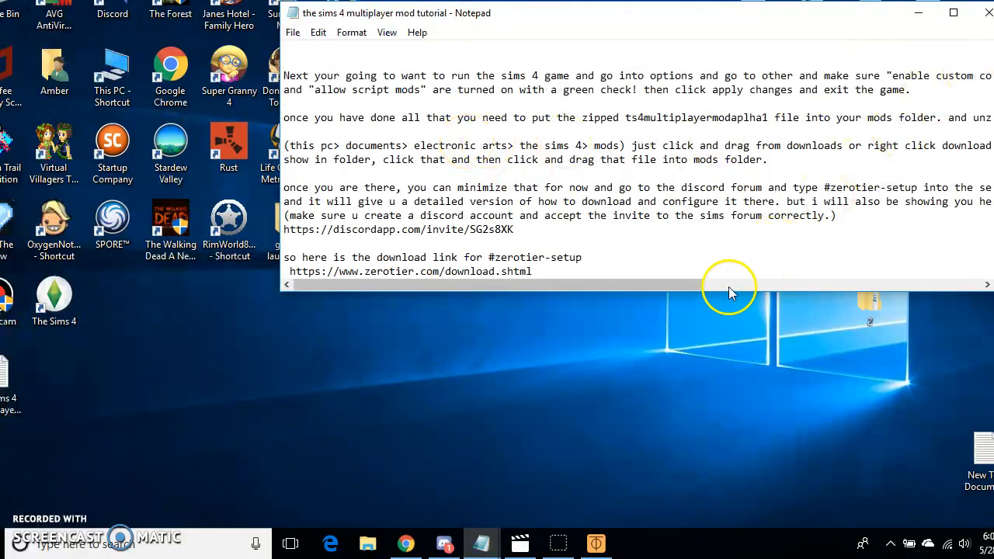
{"action": "left_click", "coordinate": [951, 12]}
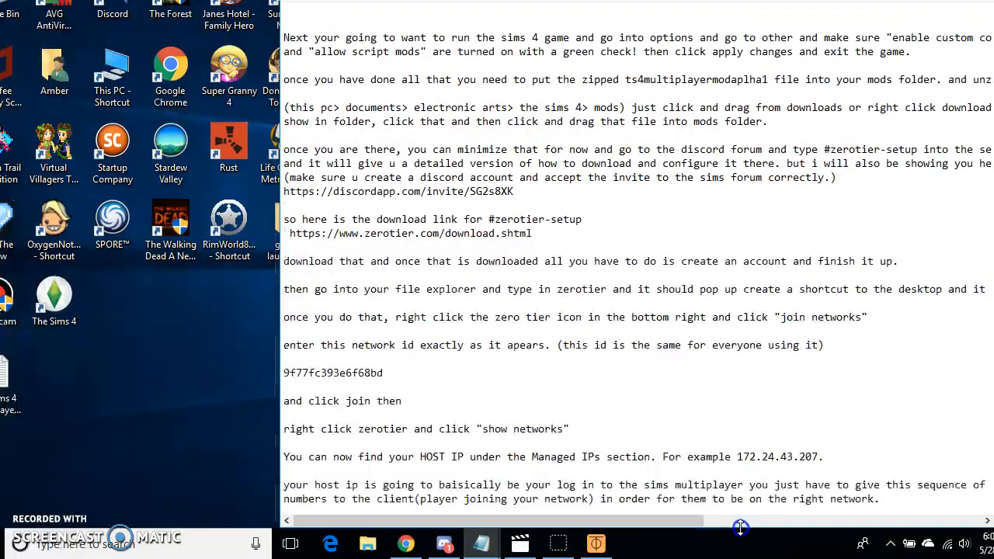
{"action": "scroll", "scroll_direction": "down", "scroll_amount": 3}
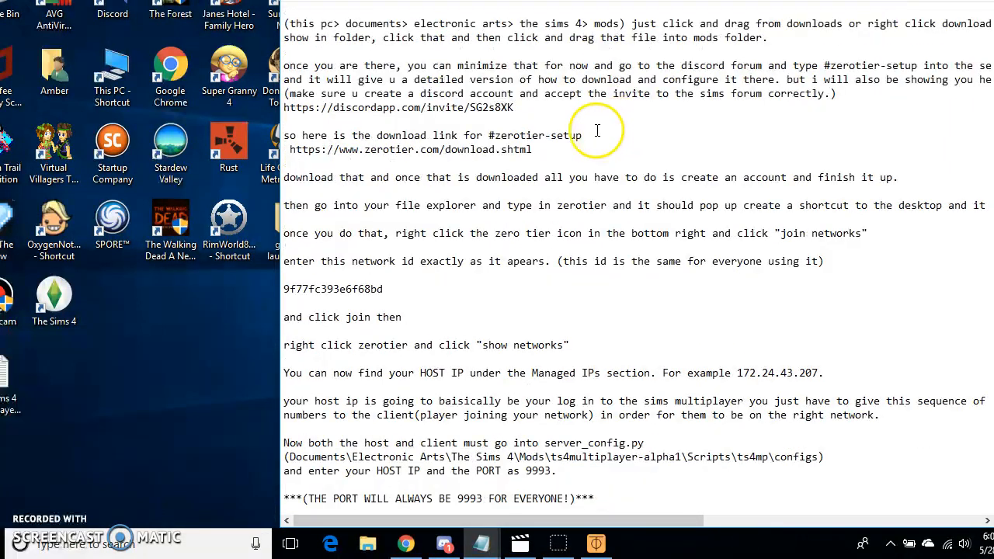